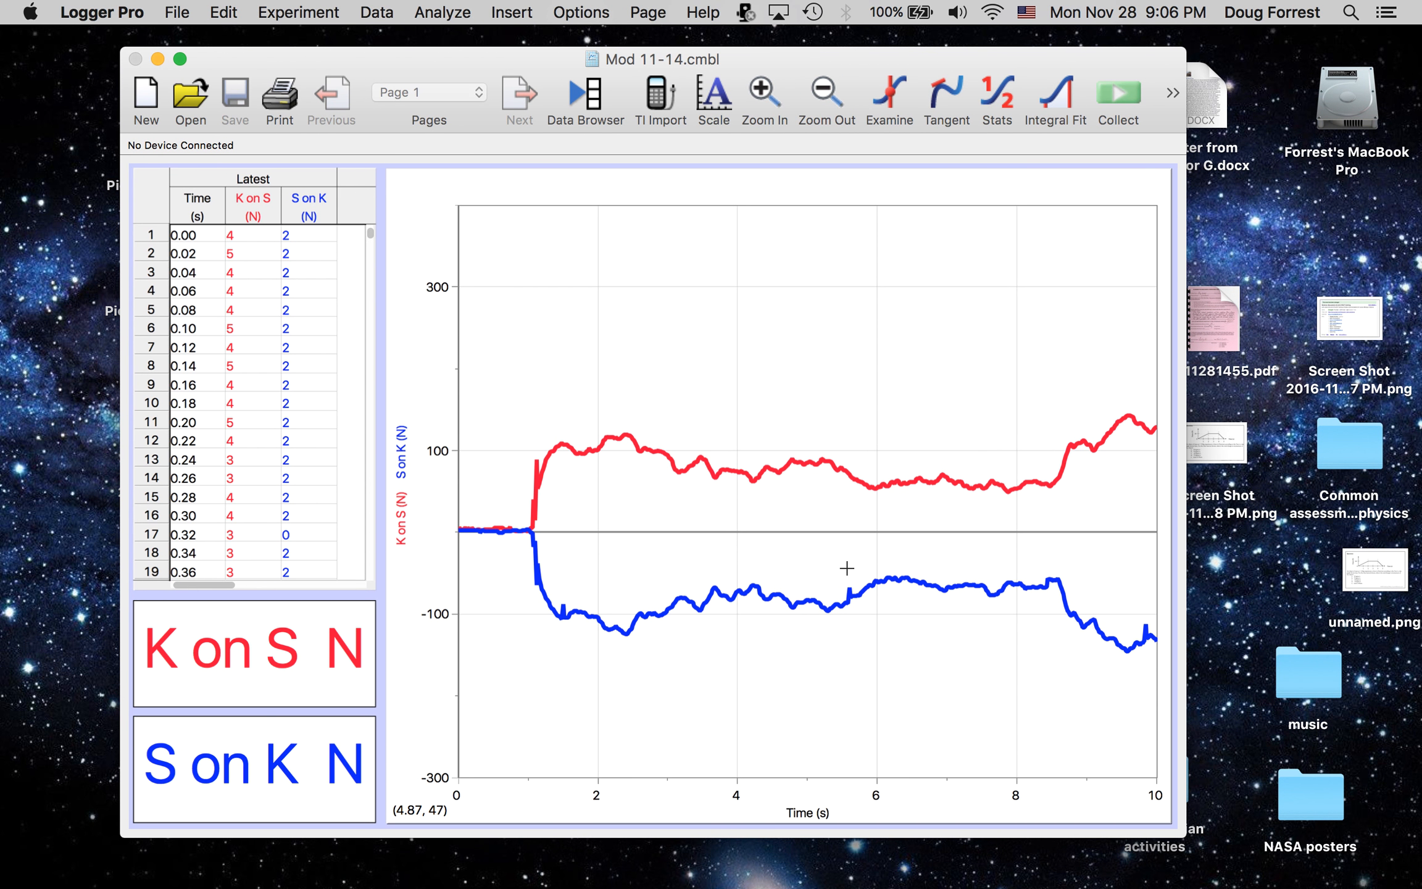
{"action": "mouse_move", "coordinate": [823, 406]}
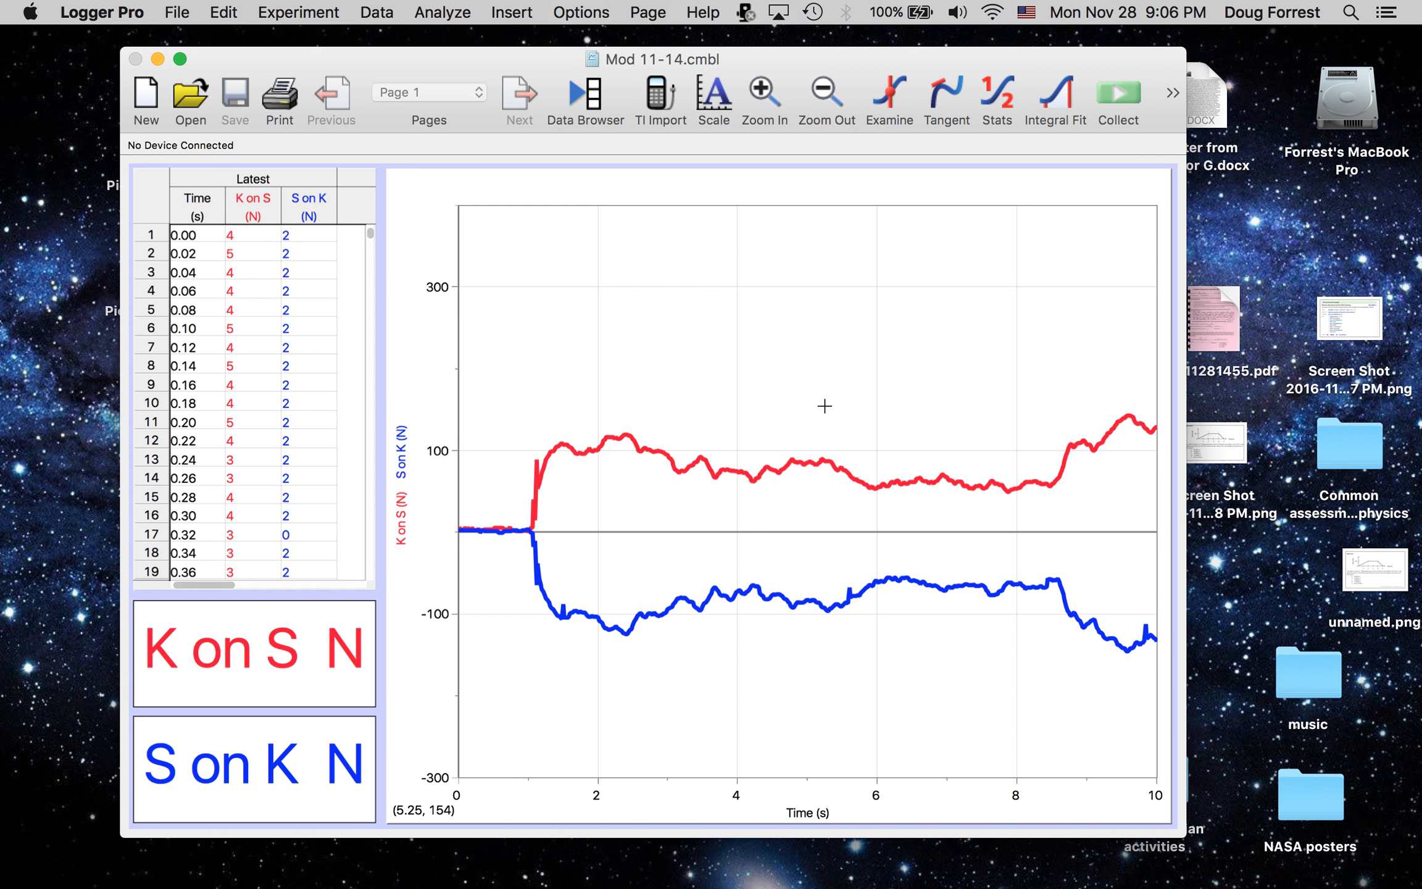
{"action": "mouse_move", "coordinate": [660, 414]}
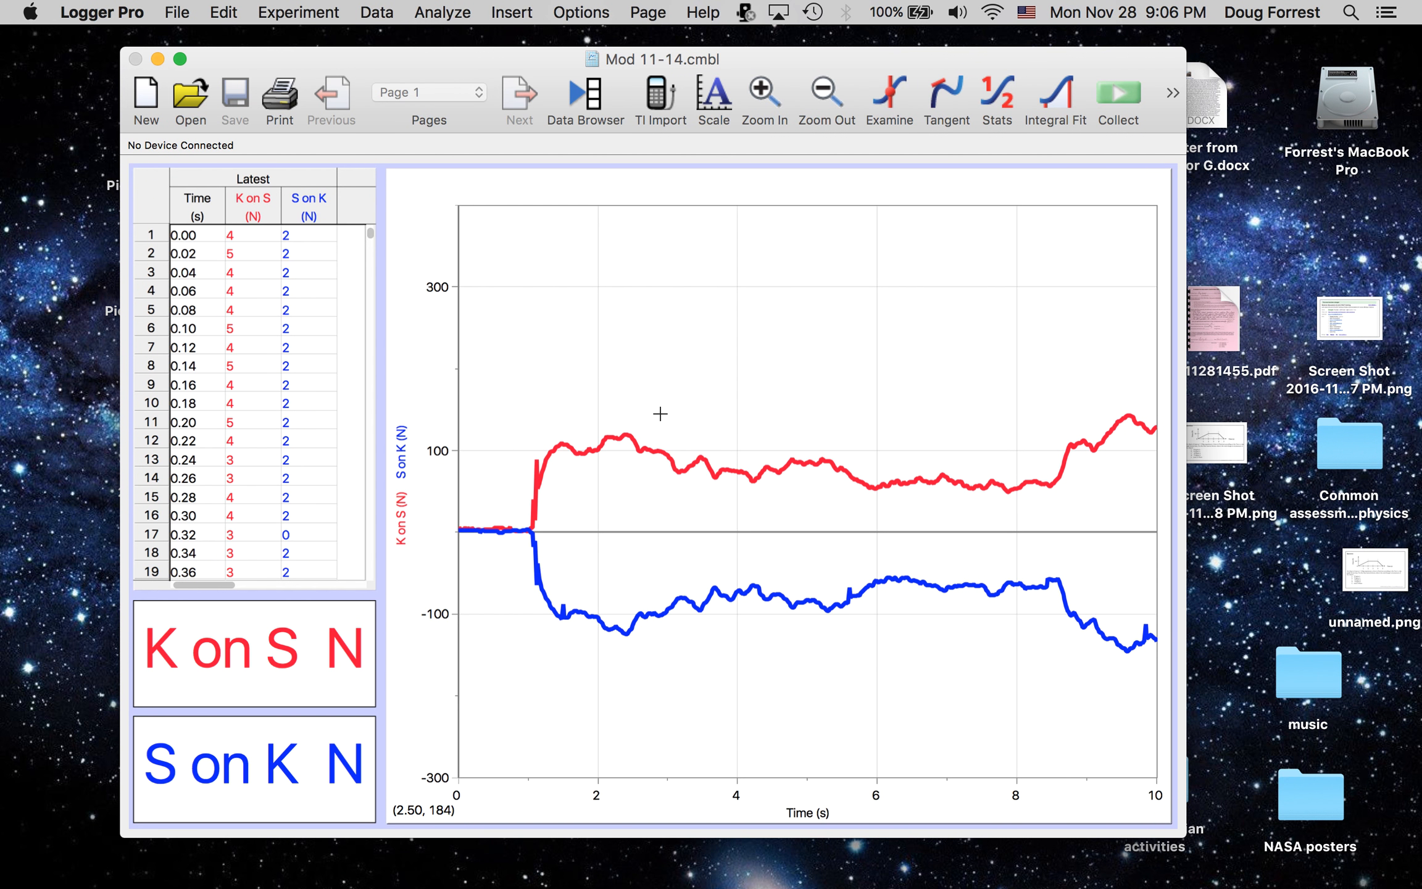
{"action": "mouse_move", "coordinate": [708, 432]}
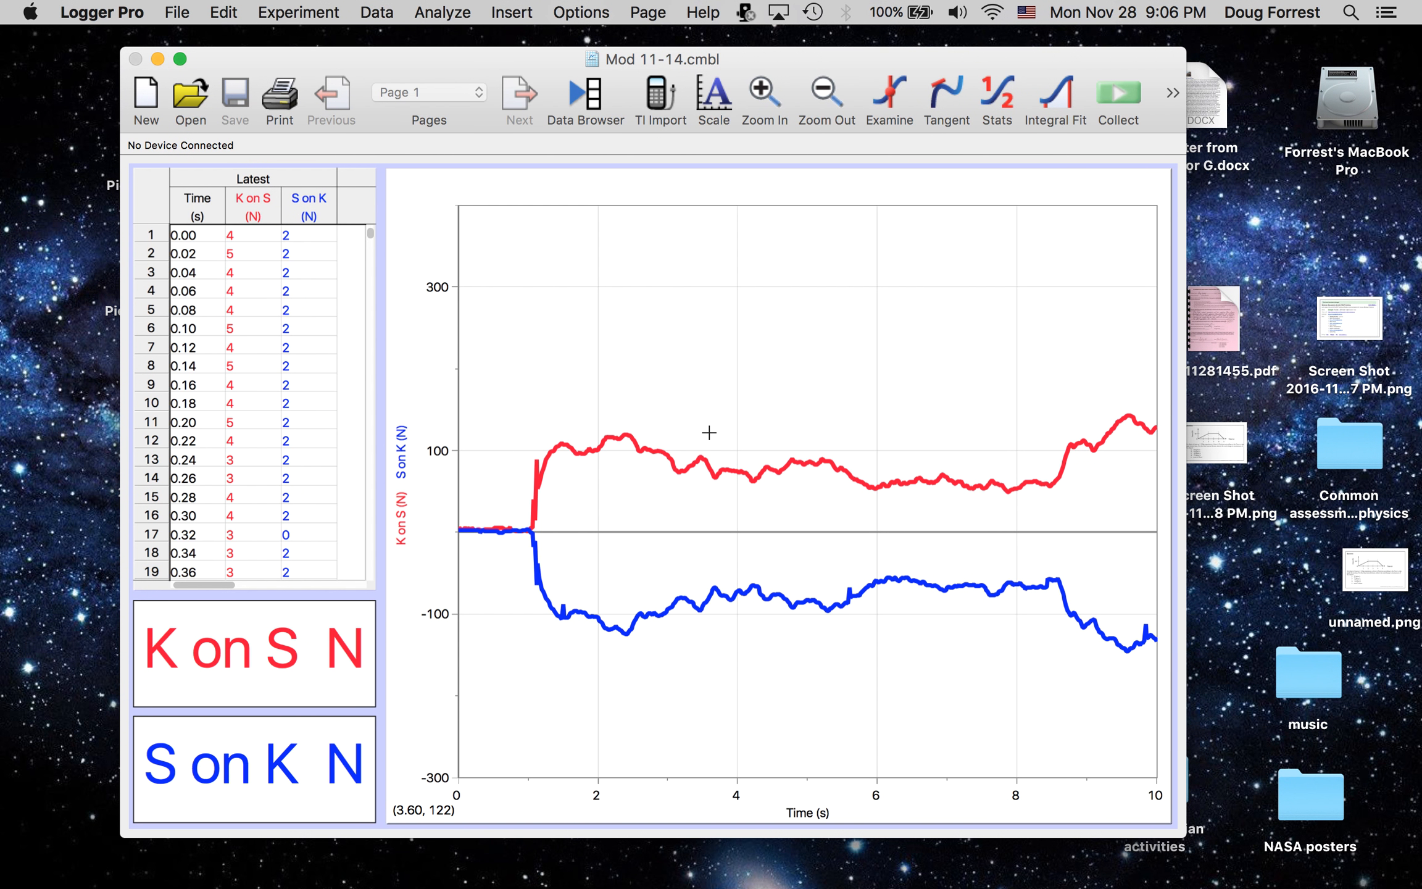
{"action": "mouse_move", "coordinate": [706, 449]}
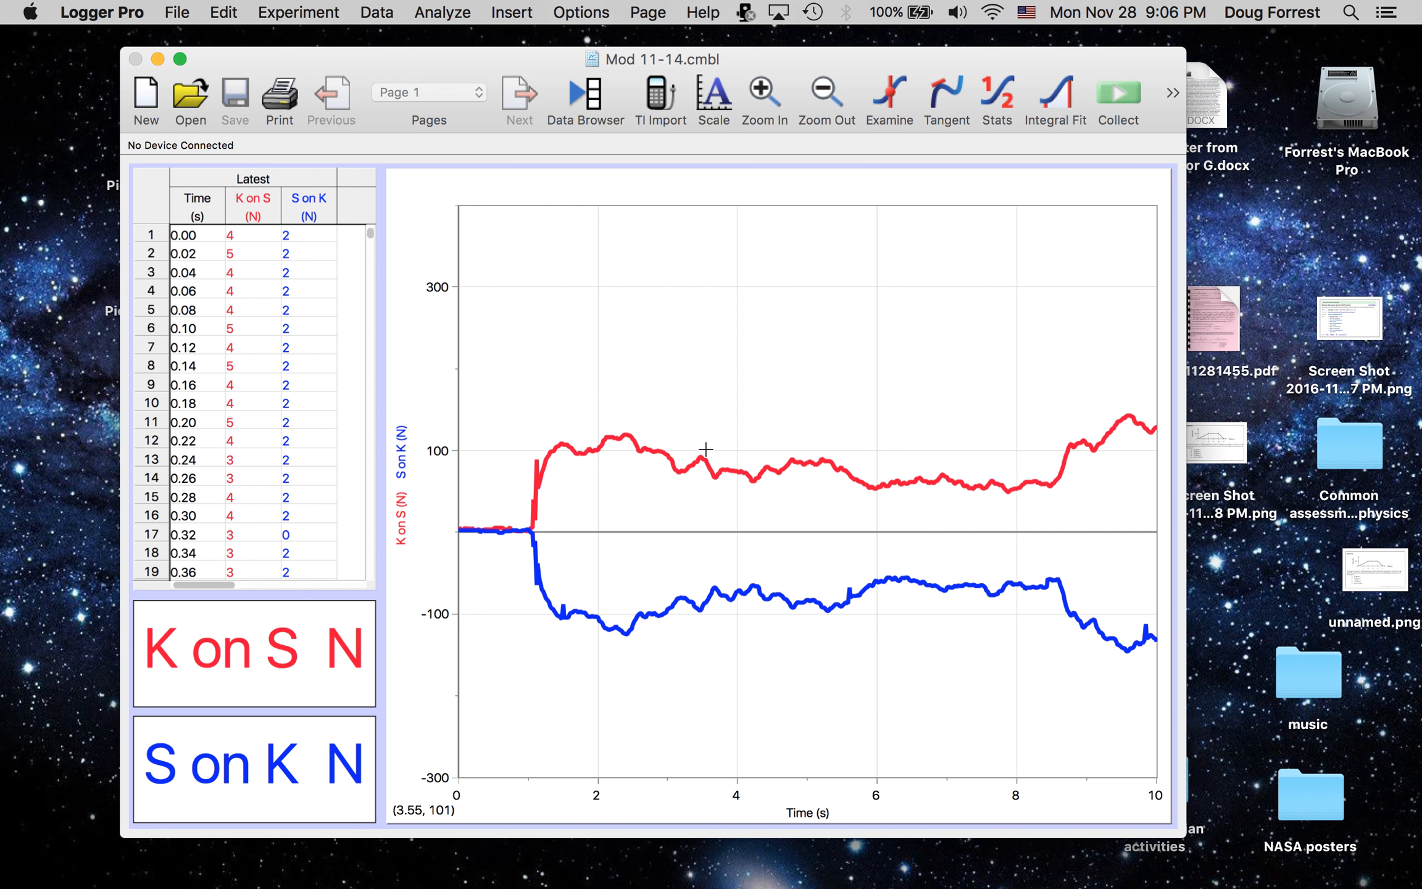
{"action": "mouse_move", "coordinate": [692, 464]}
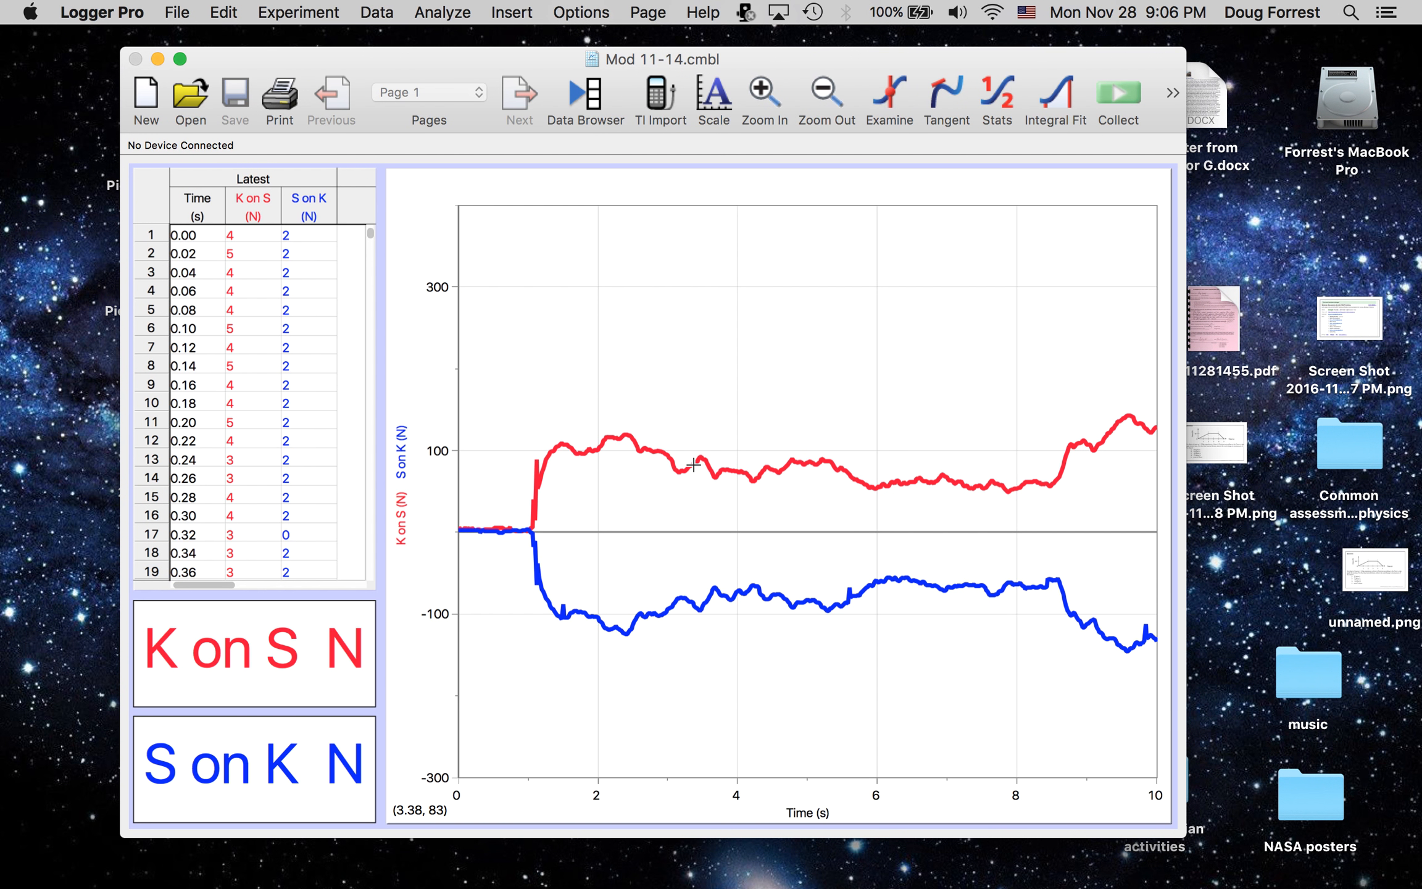
{"action": "mouse_move", "coordinate": [699, 461]}
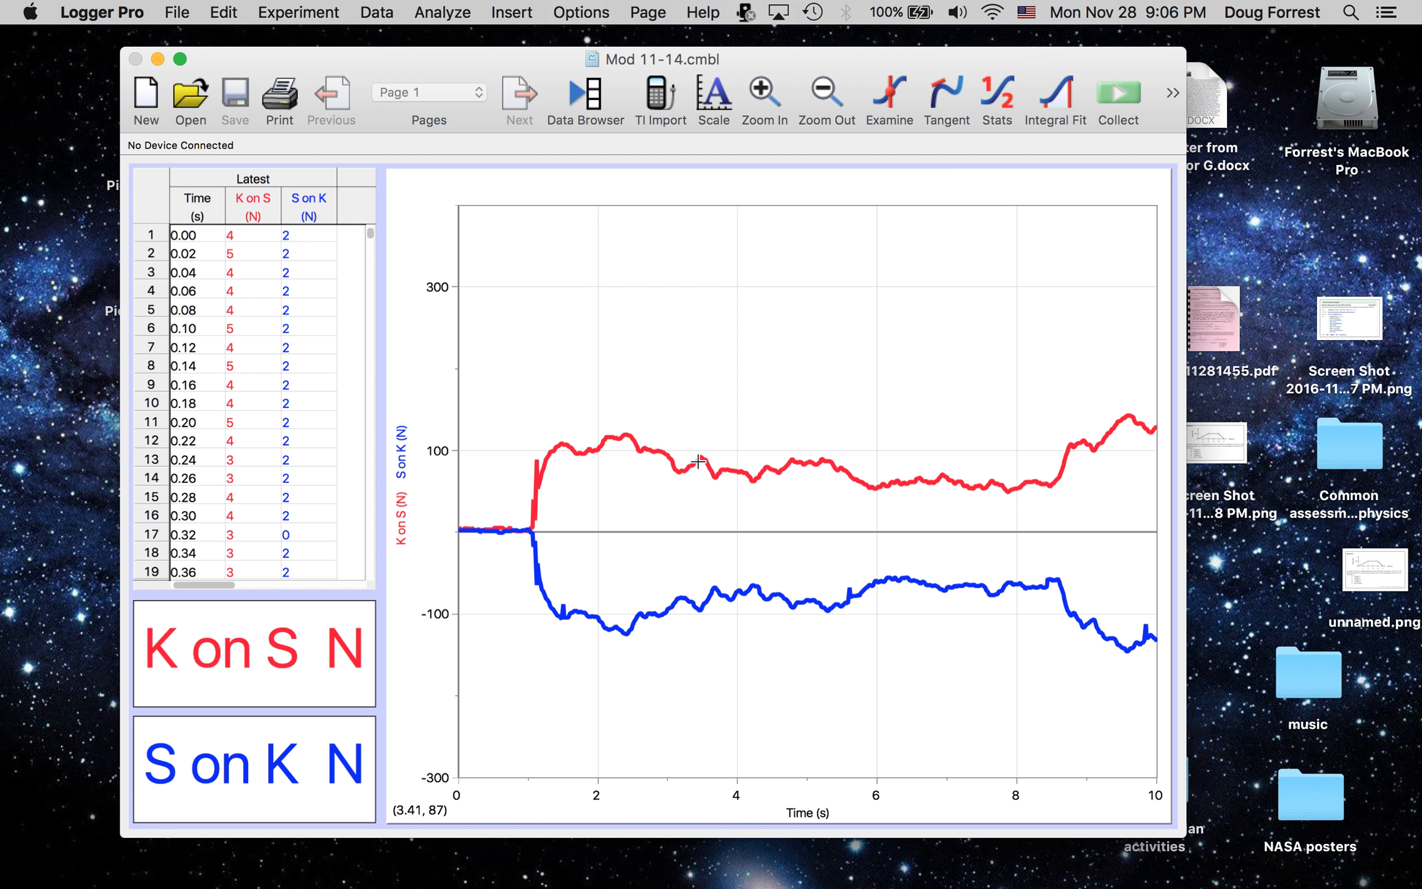
{"action": "mouse_move", "coordinate": [177, 651]}
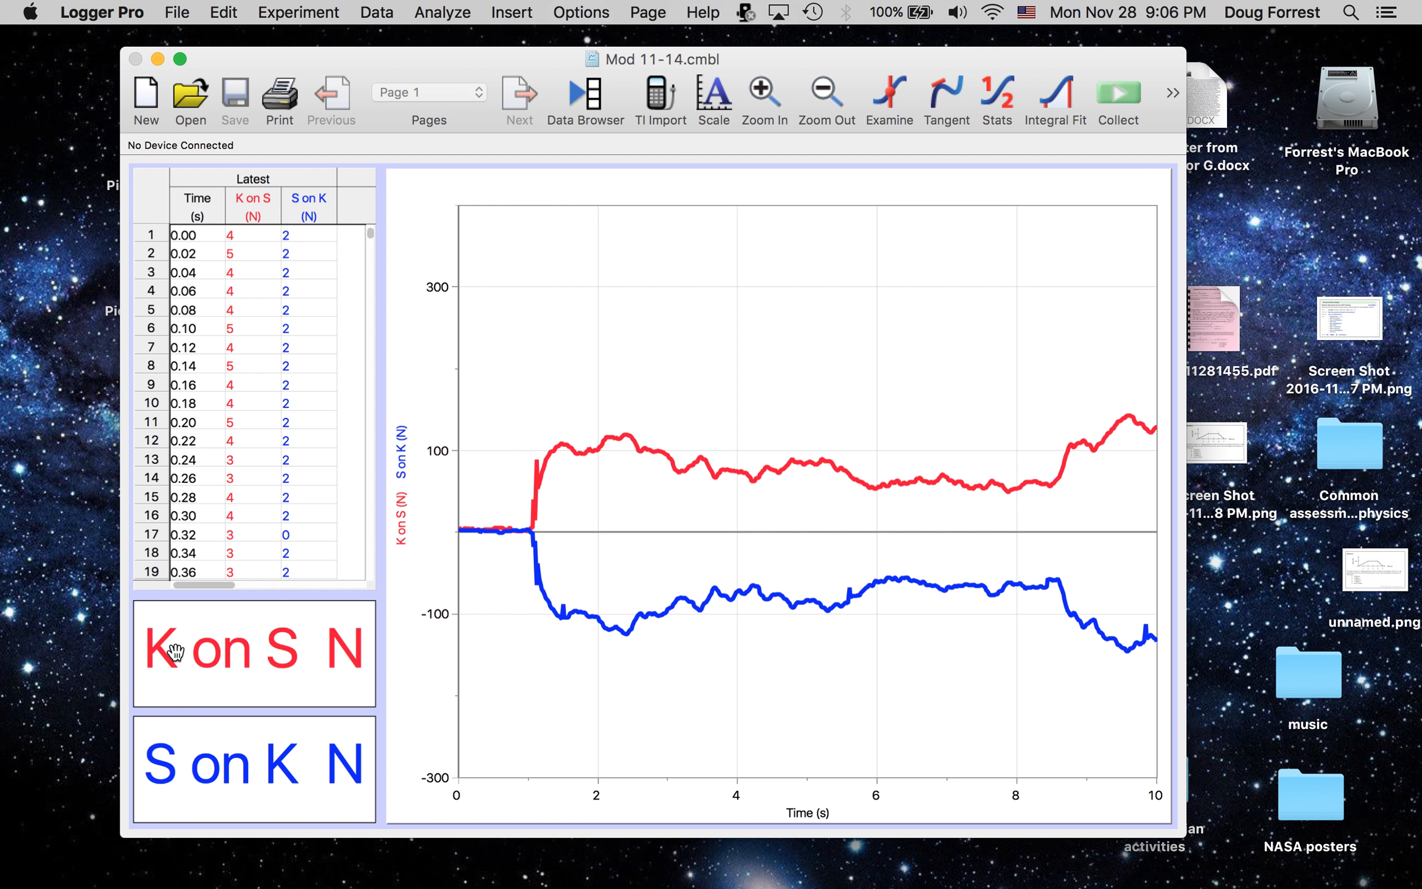
{"action": "mouse_move", "coordinate": [169, 653]}
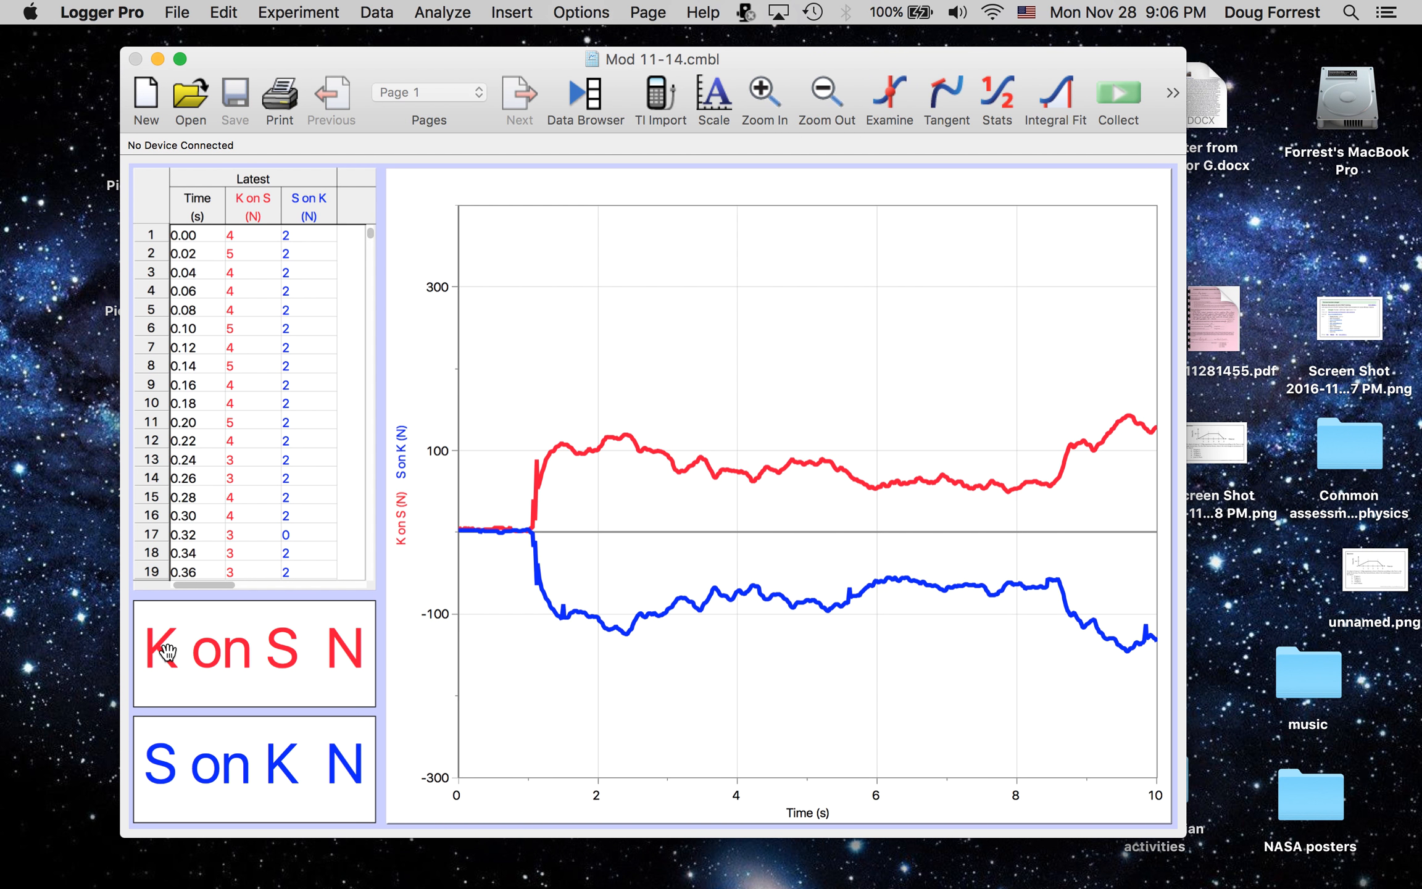
{"action": "mouse_move", "coordinate": [283, 674]}
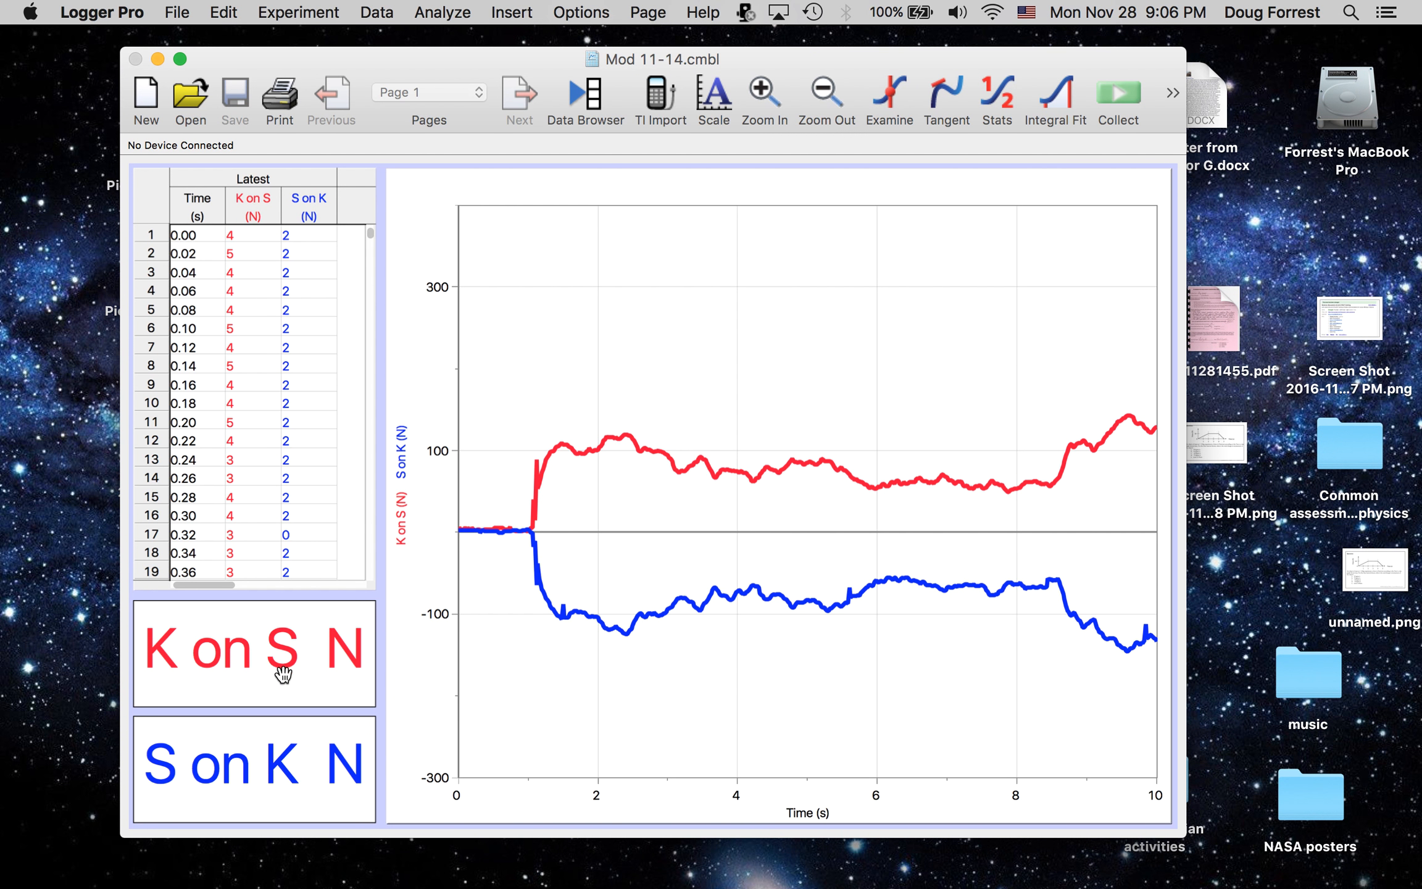
{"action": "mouse_move", "coordinate": [299, 766]}
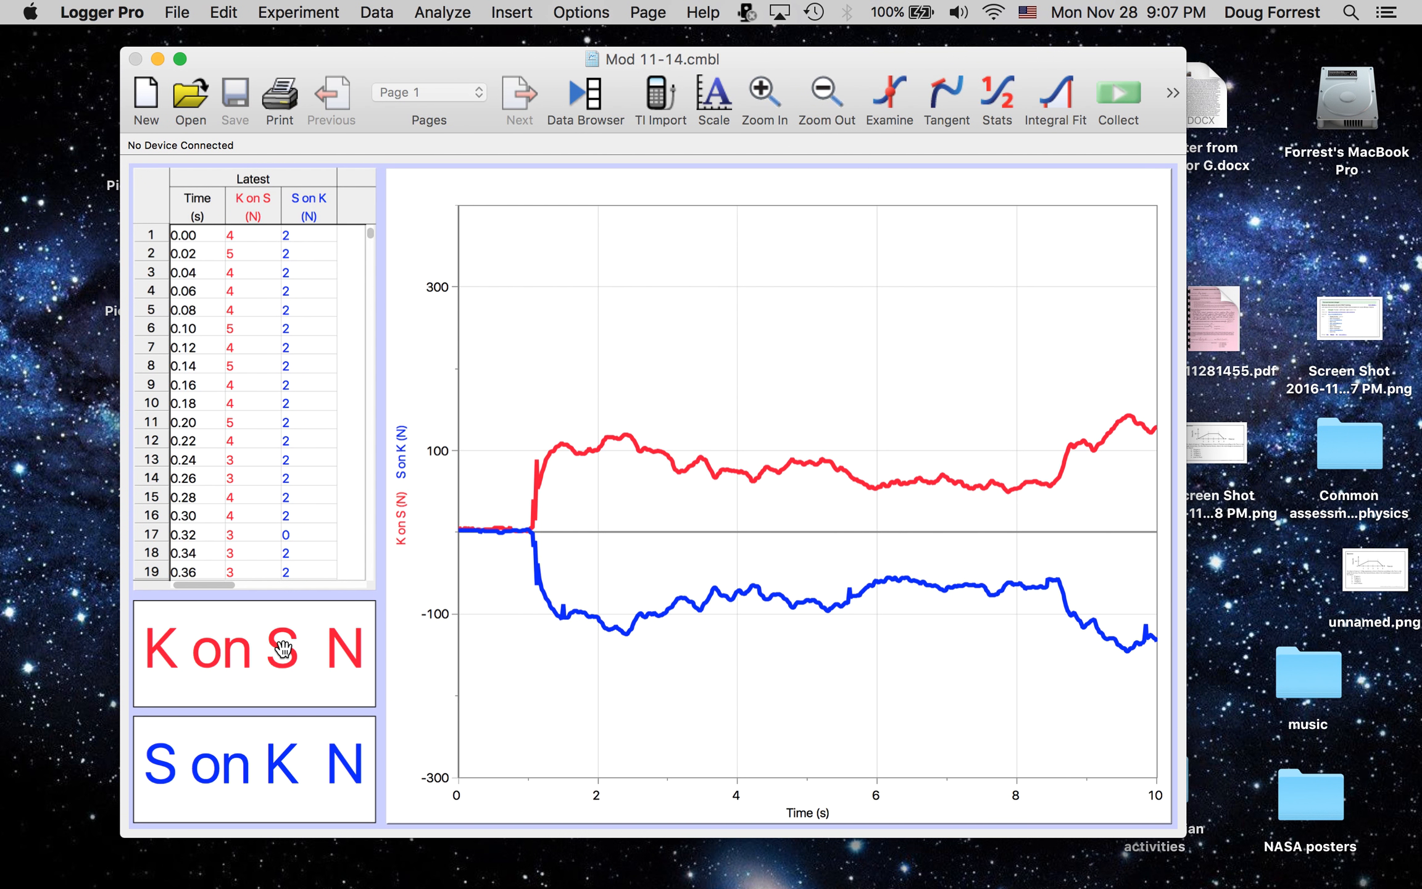
{"action": "mouse_move", "coordinate": [261, 724]}
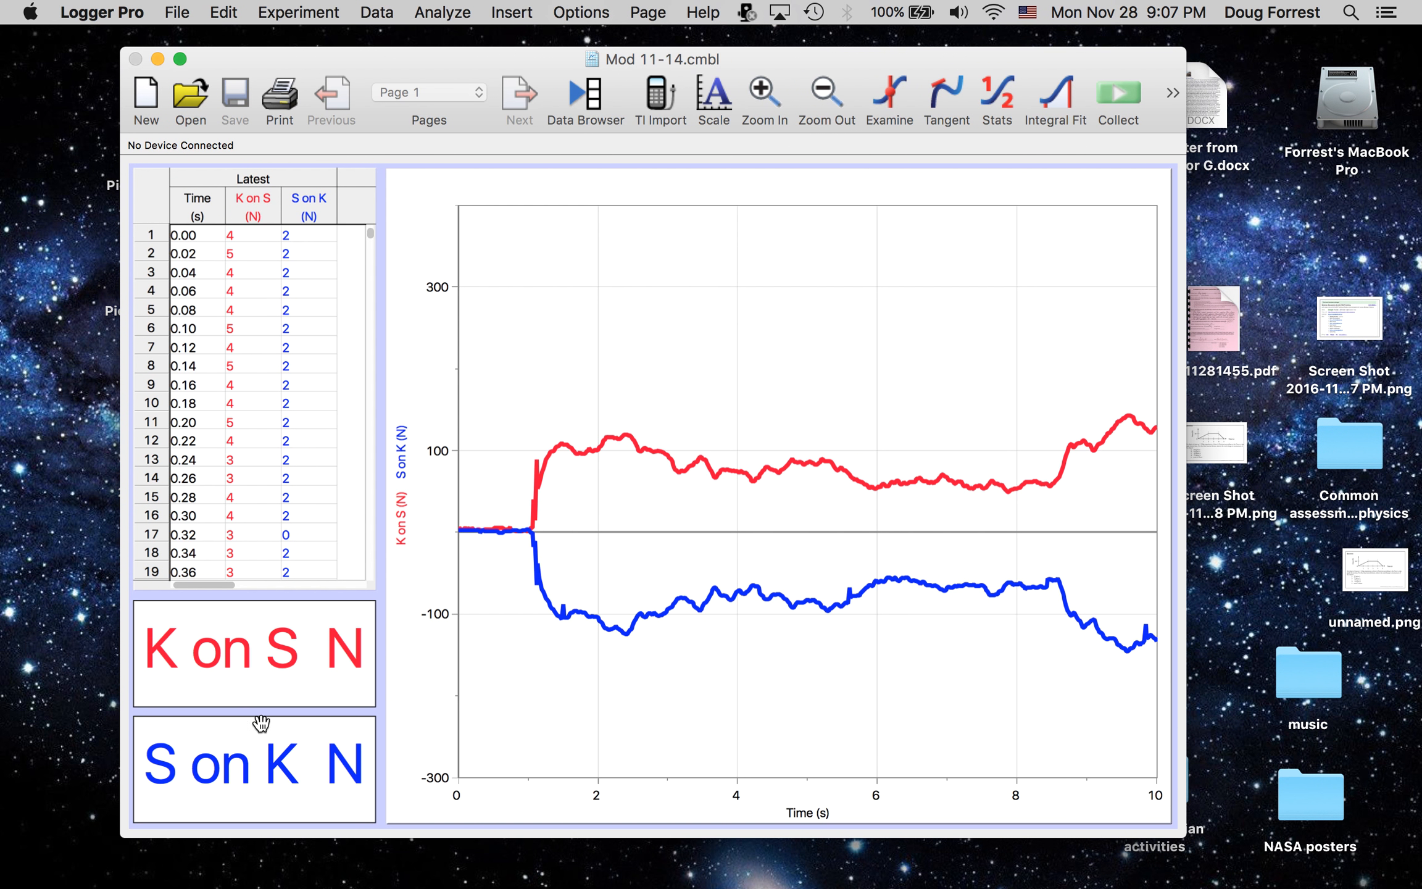
{"action": "mouse_move", "coordinate": [515, 528]}
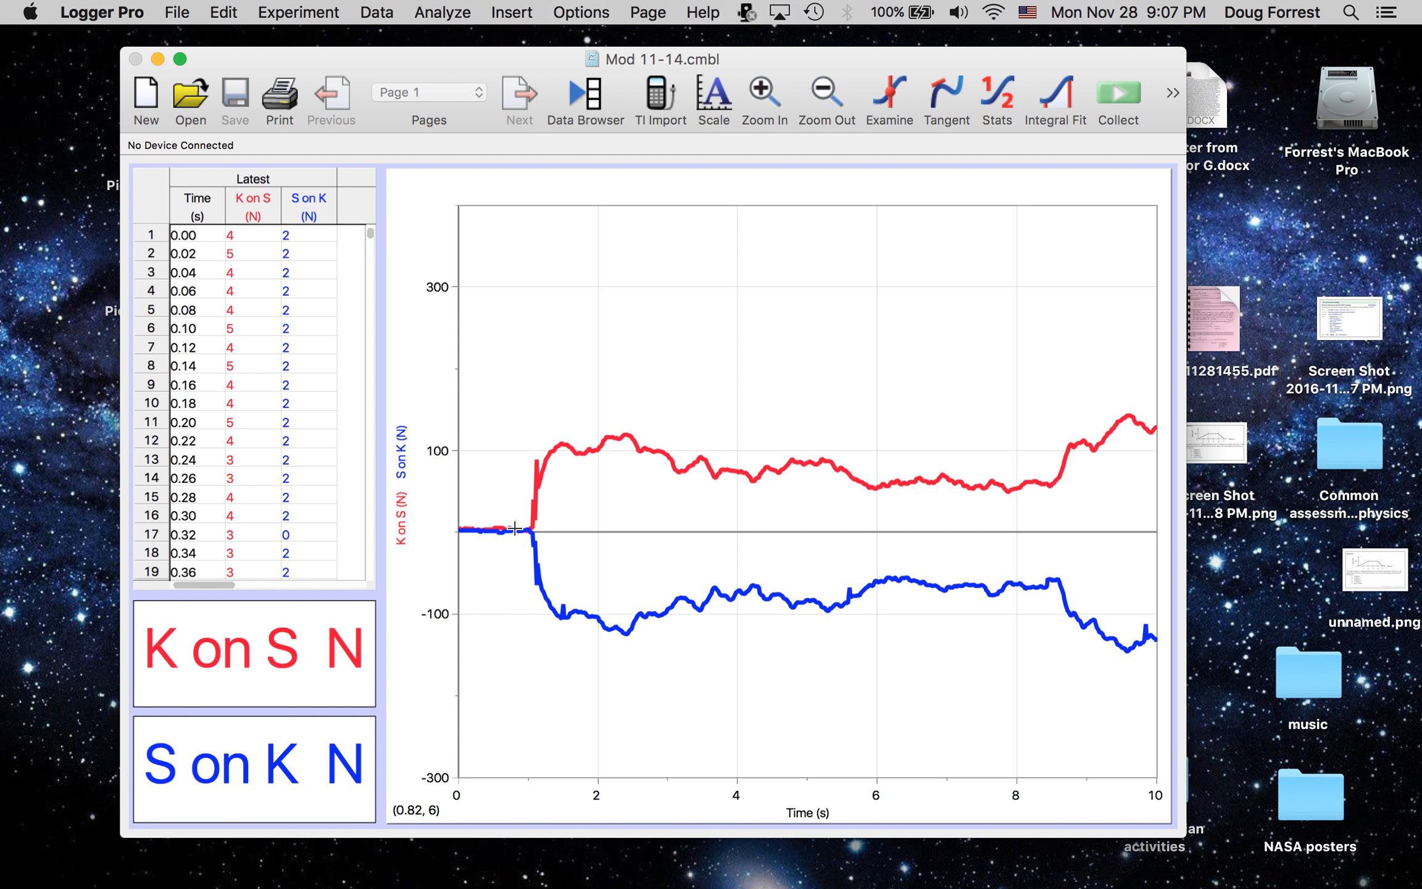
{"action": "mouse_move", "coordinate": [552, 435]}
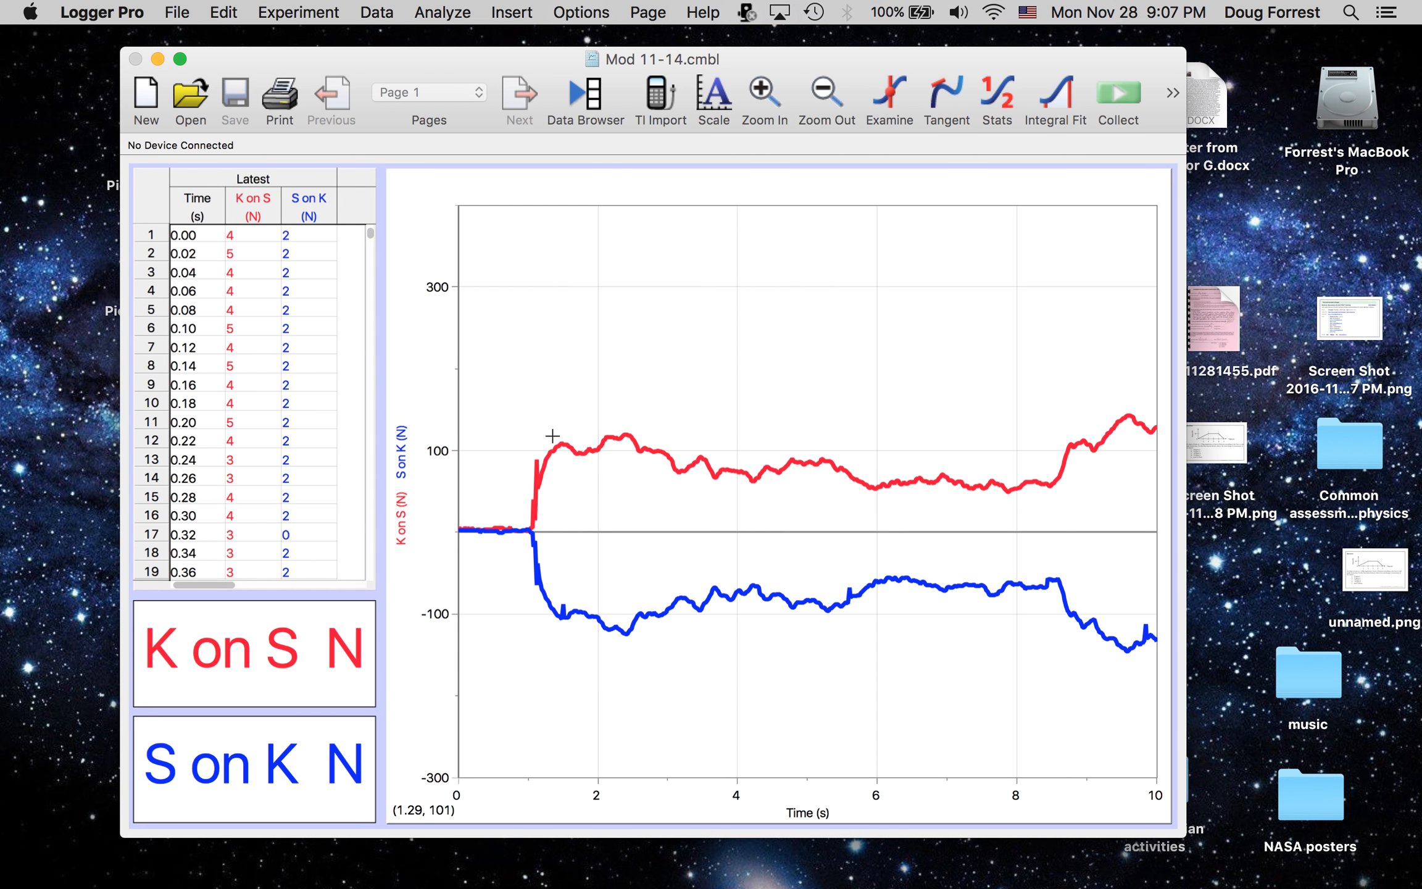
{"action": "mouse_move", "coordinate": [542, 470]}
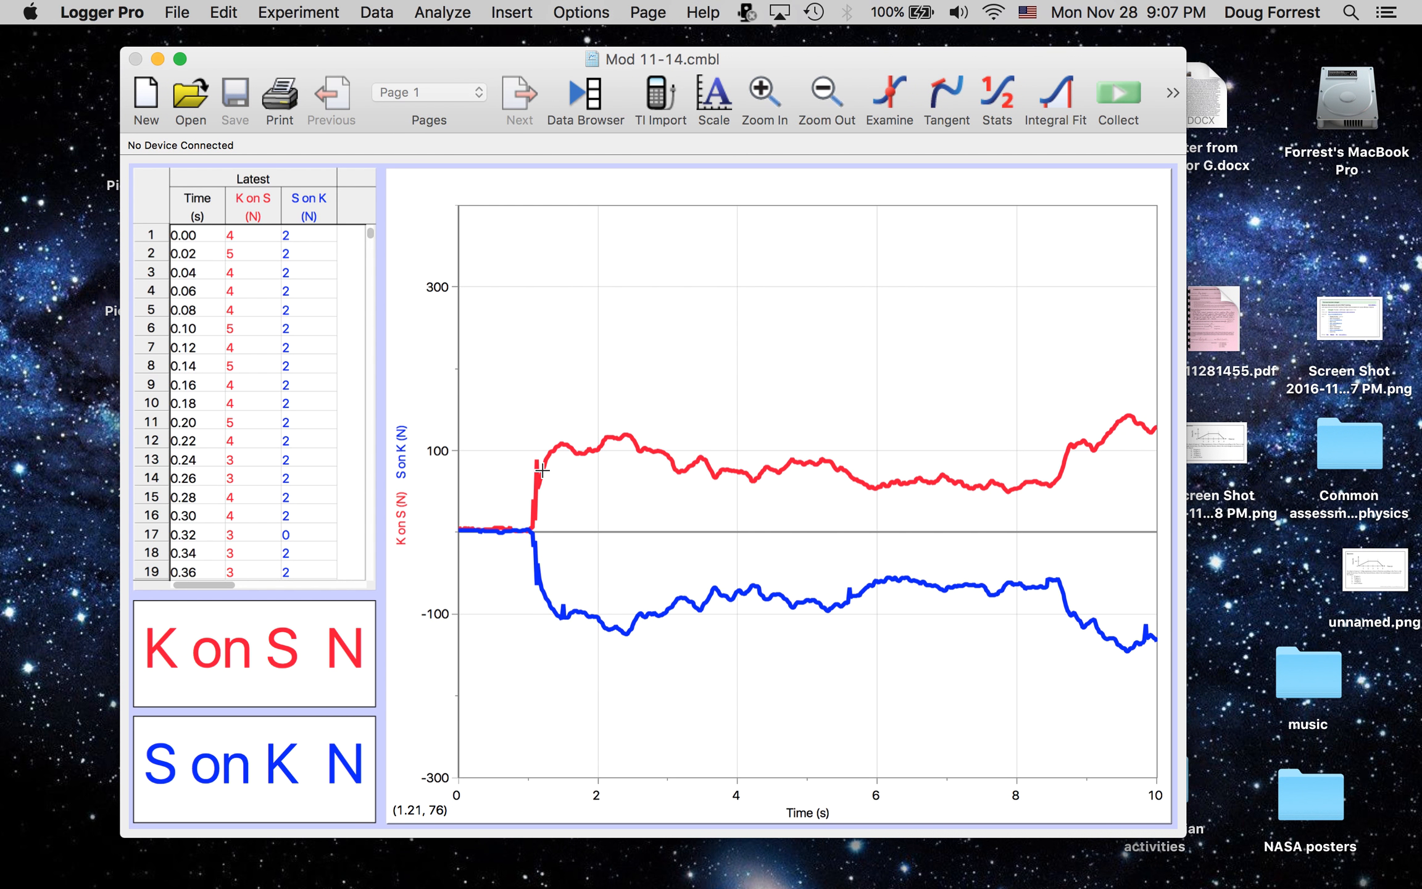
{"action": "mouse_move", "coordinate": [542, 469]}
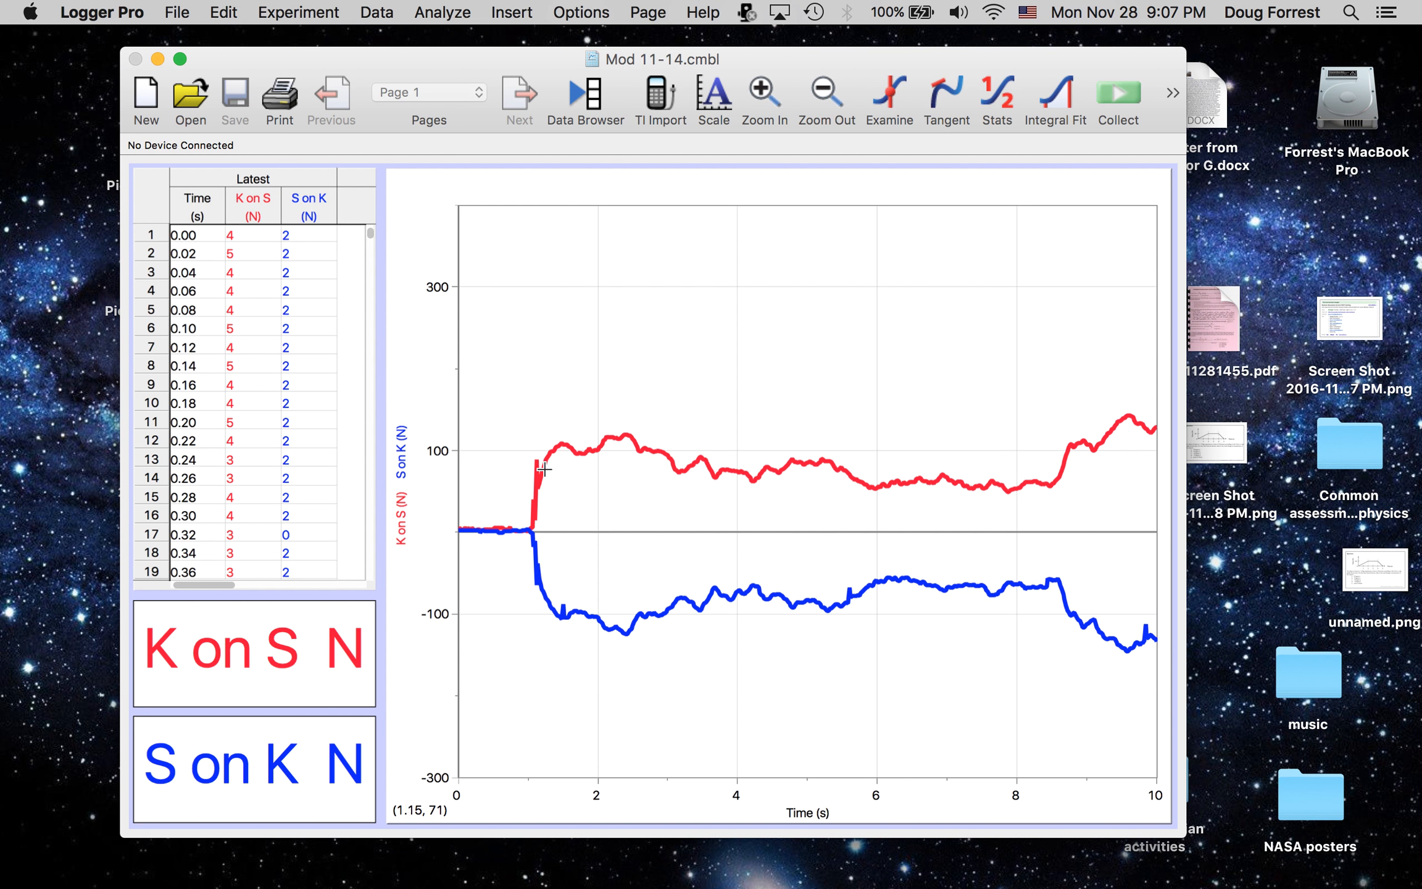
{"action": "mouse_move", "coordinate": [682, 468]}
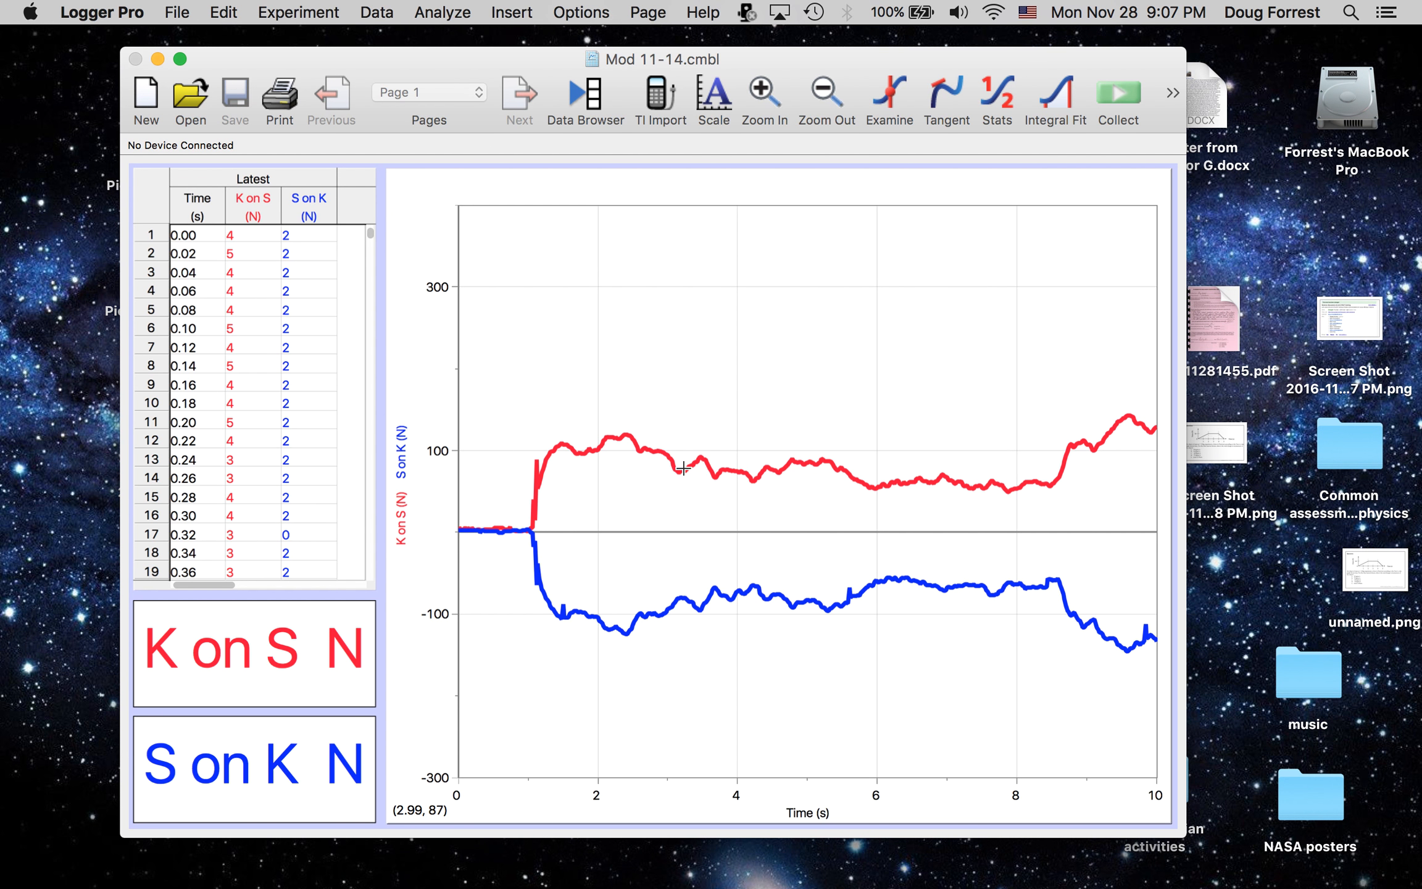
{"action": "mouse_move", "coordinate": [768, 617]}
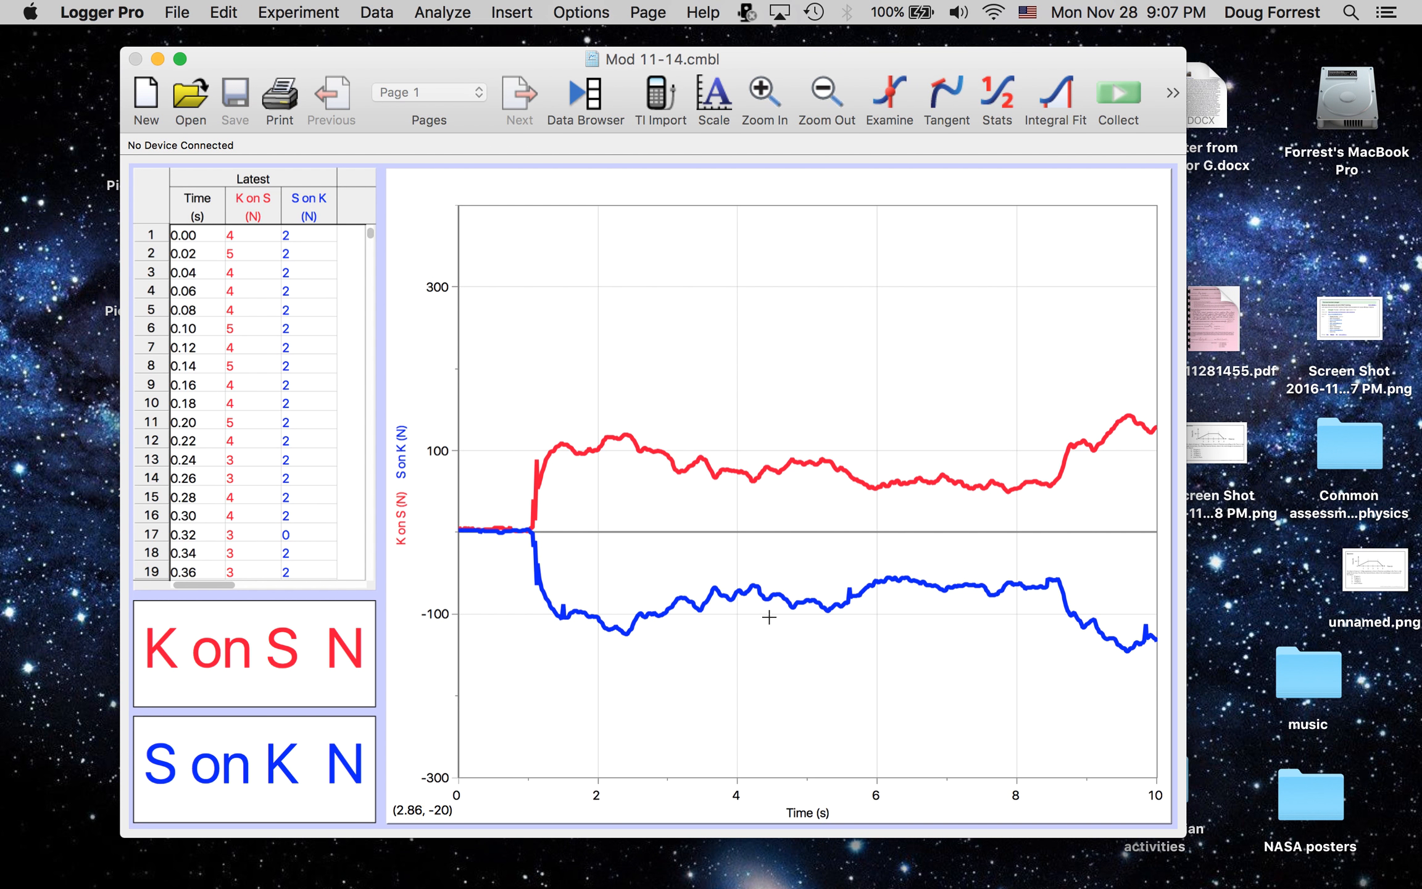
{"action": "mouse_move", "coordinate": [1007, 604]}
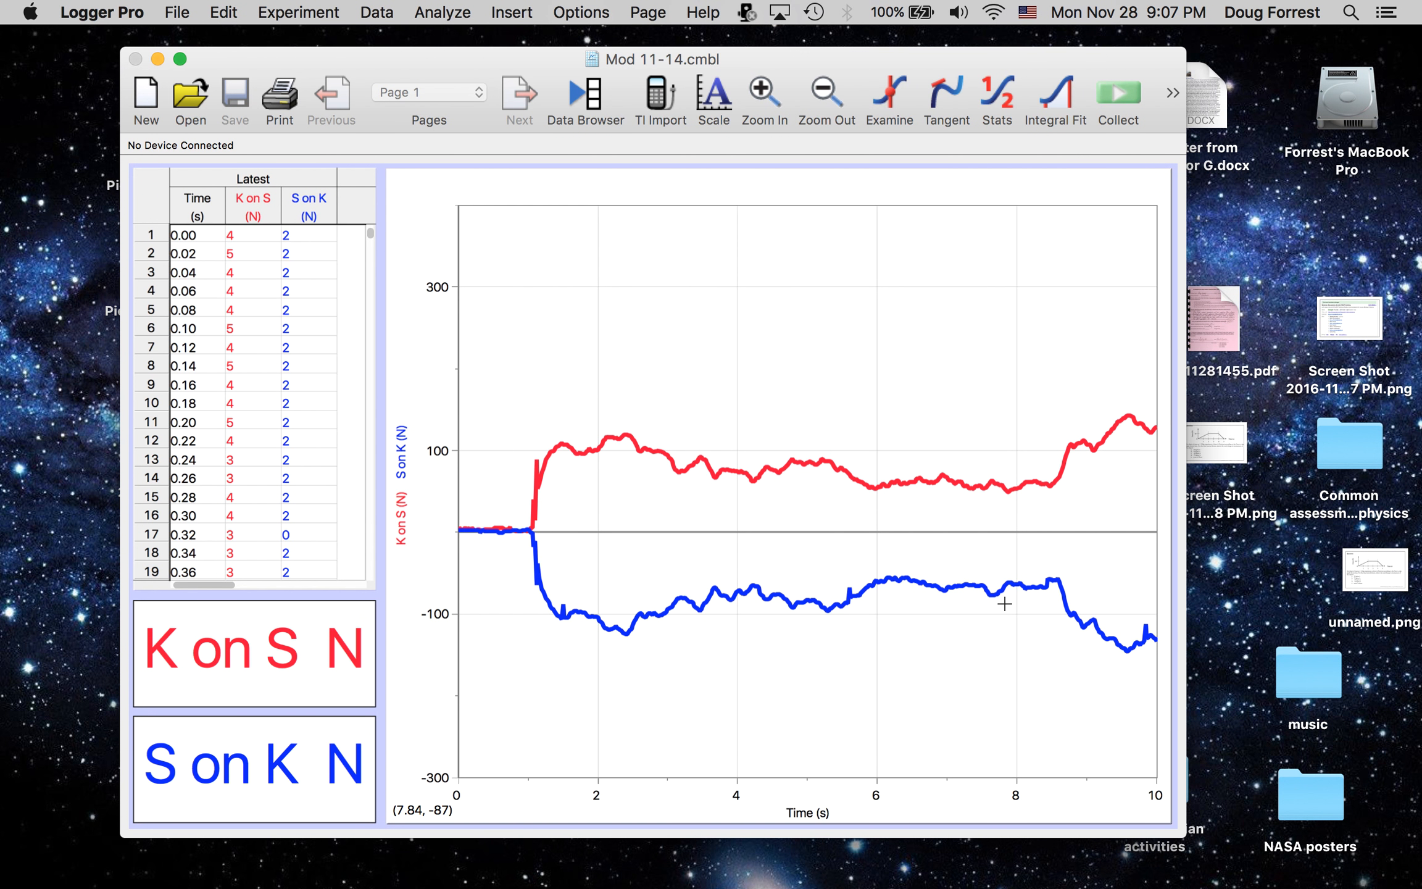
{"action": "mouse_move", "coordinate": [1103, 447]}
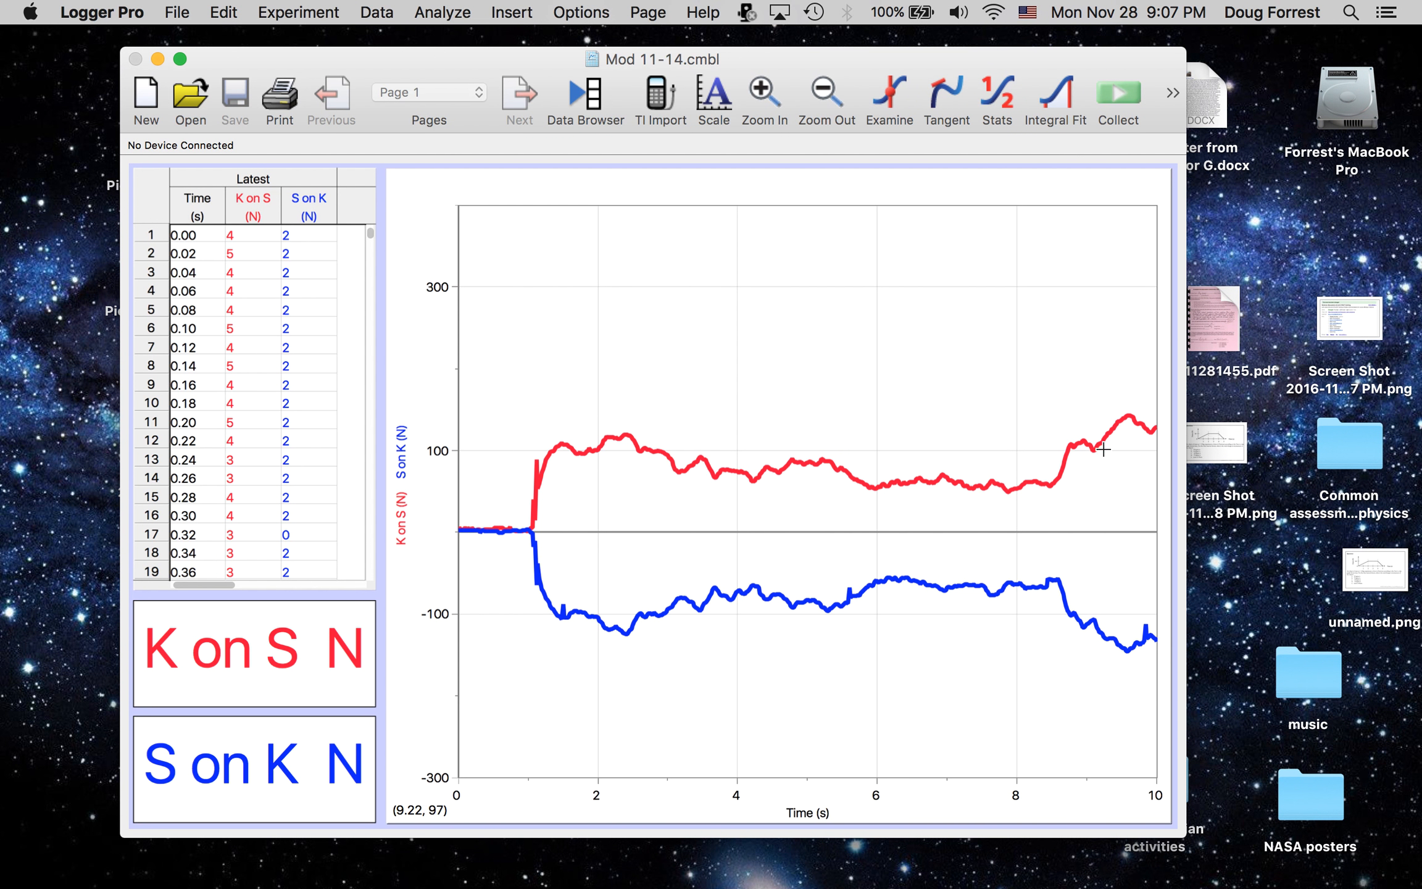
{"action": "mouse_move", "coordinate": [1075, 607]}
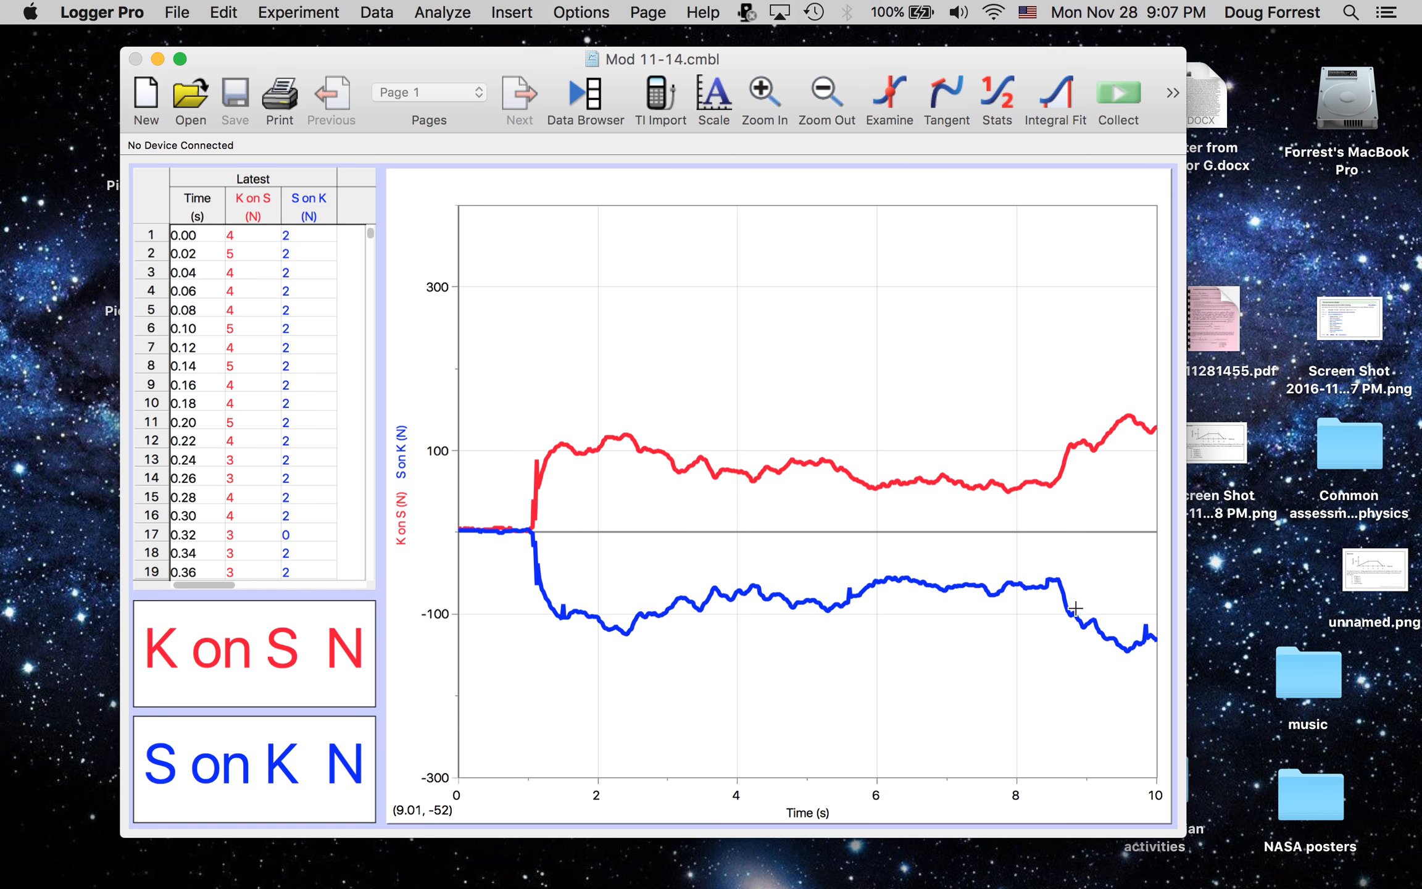
{"action": "mouse_move", "coordinate": [1092, 610]}
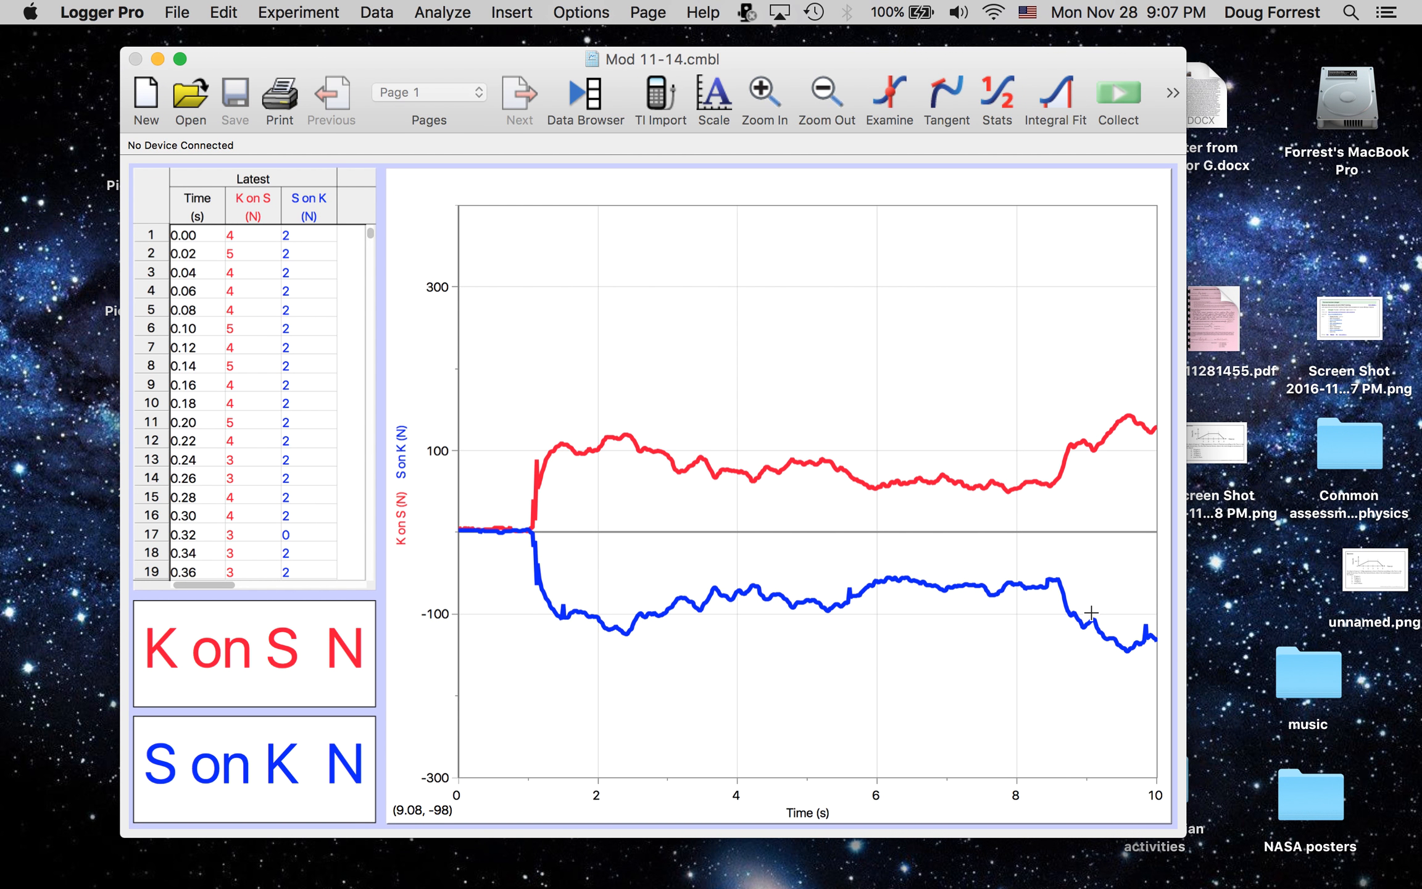
{"action": "mouse_move", "coordinate": [504, 420]}
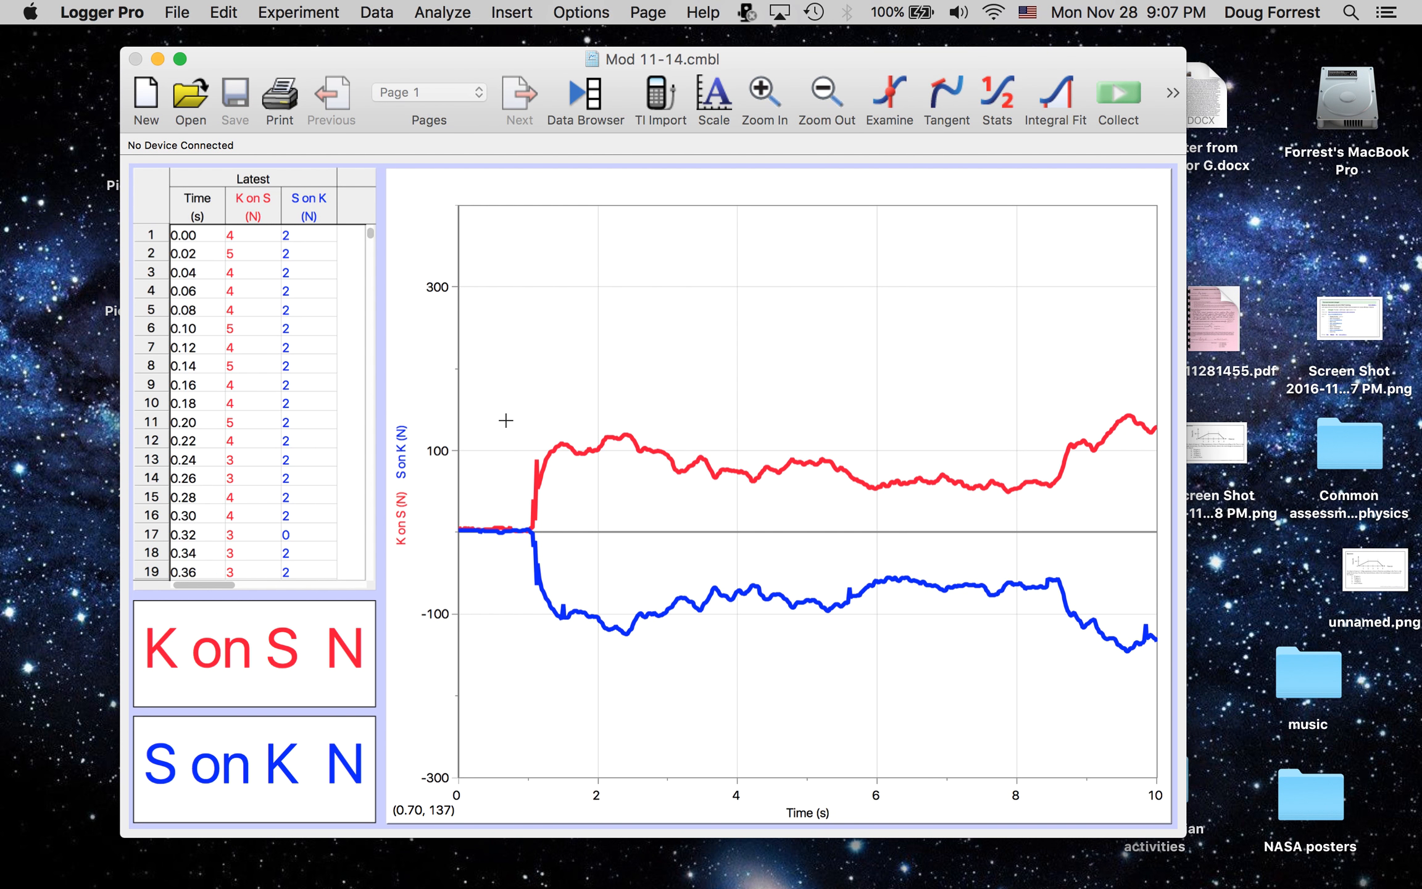
{"action": "mouse_move", "coordinate": [504, 635]}
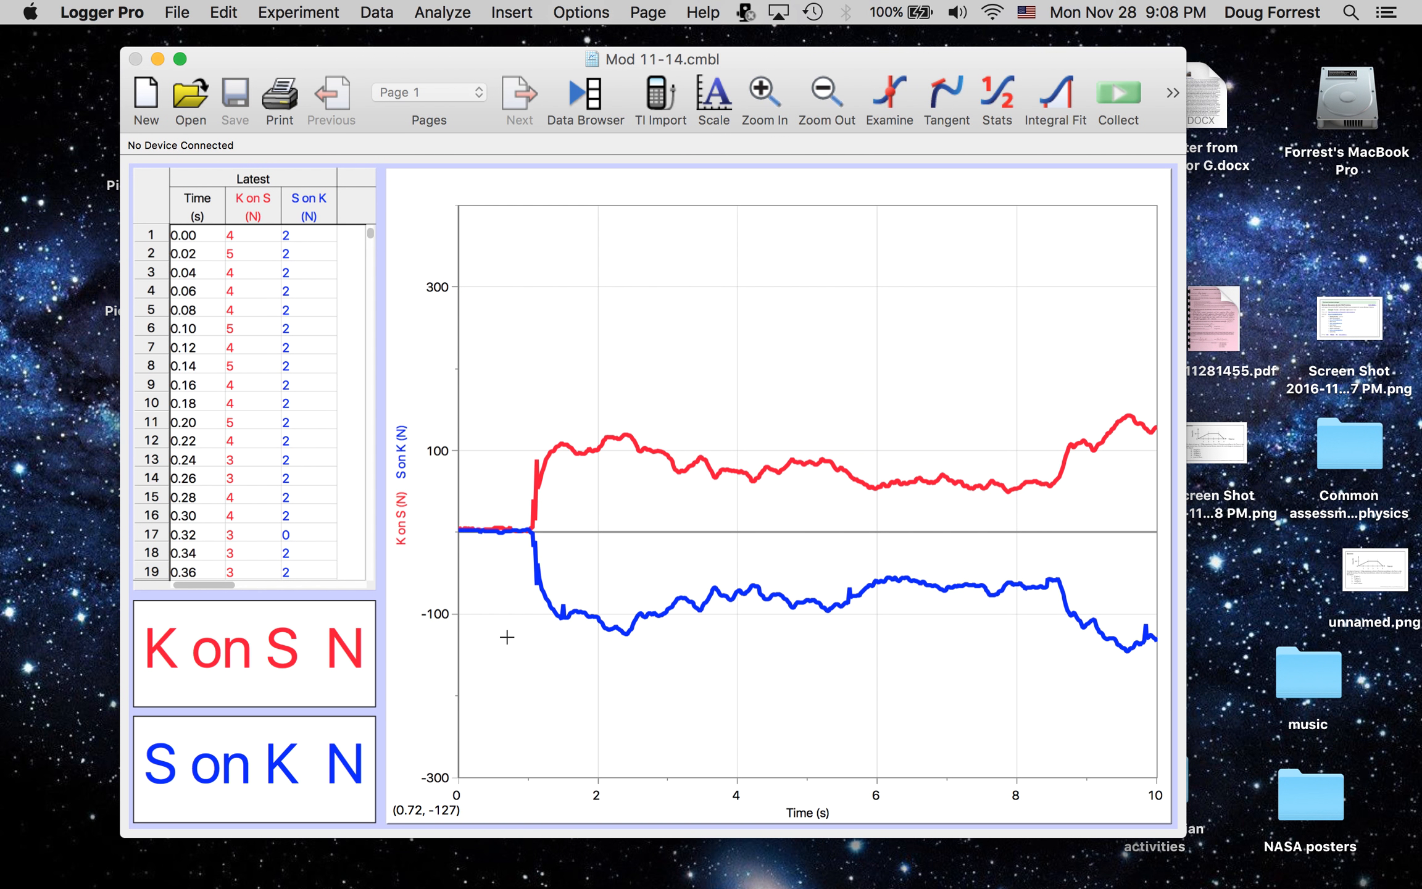
{"action": "mouse_move", "coordinate": [576, 595]}
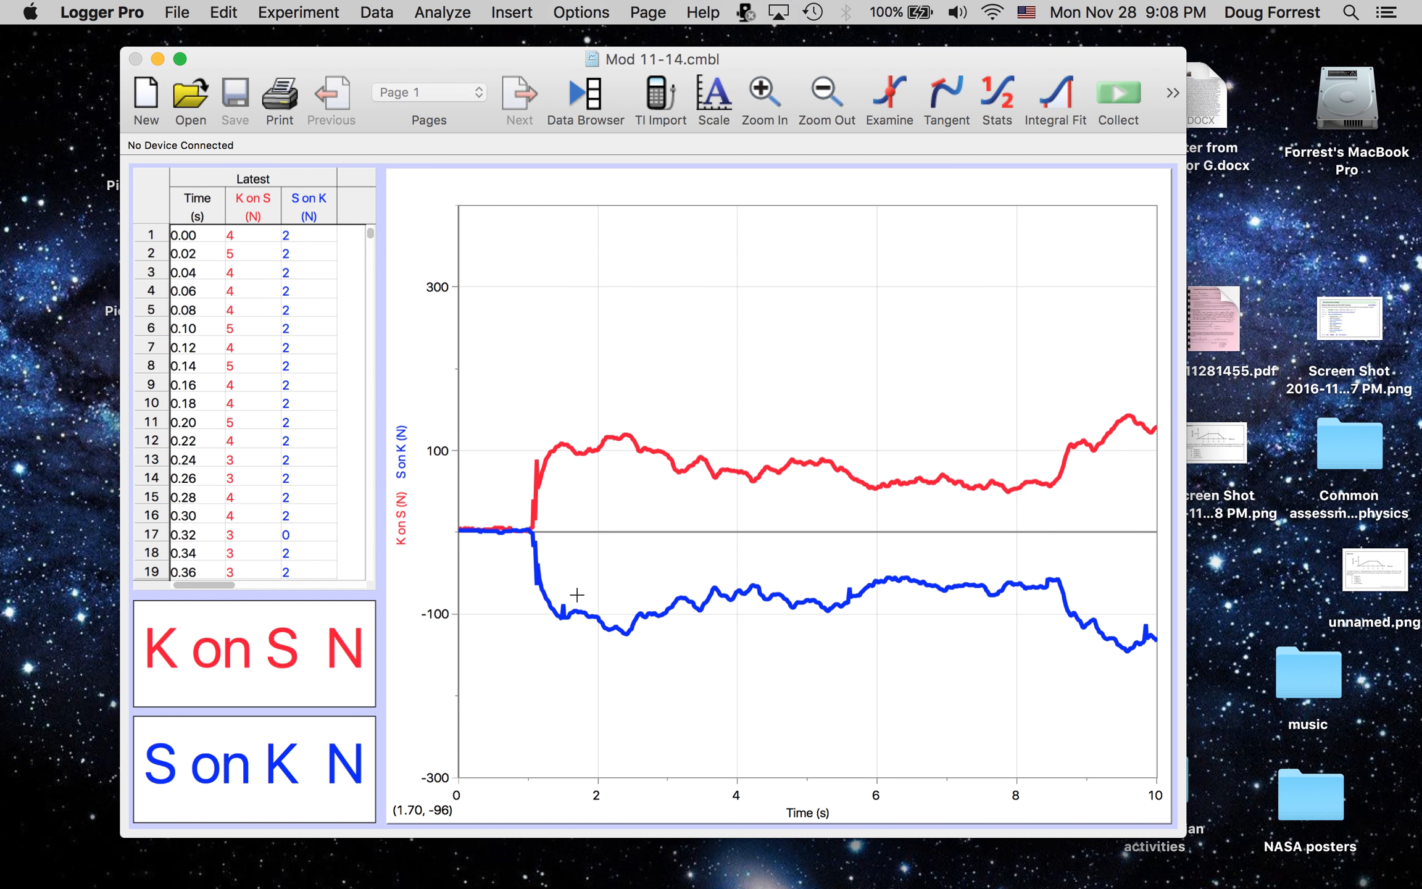
{"action": "mouse_move", "coordinate": [640, 414]}
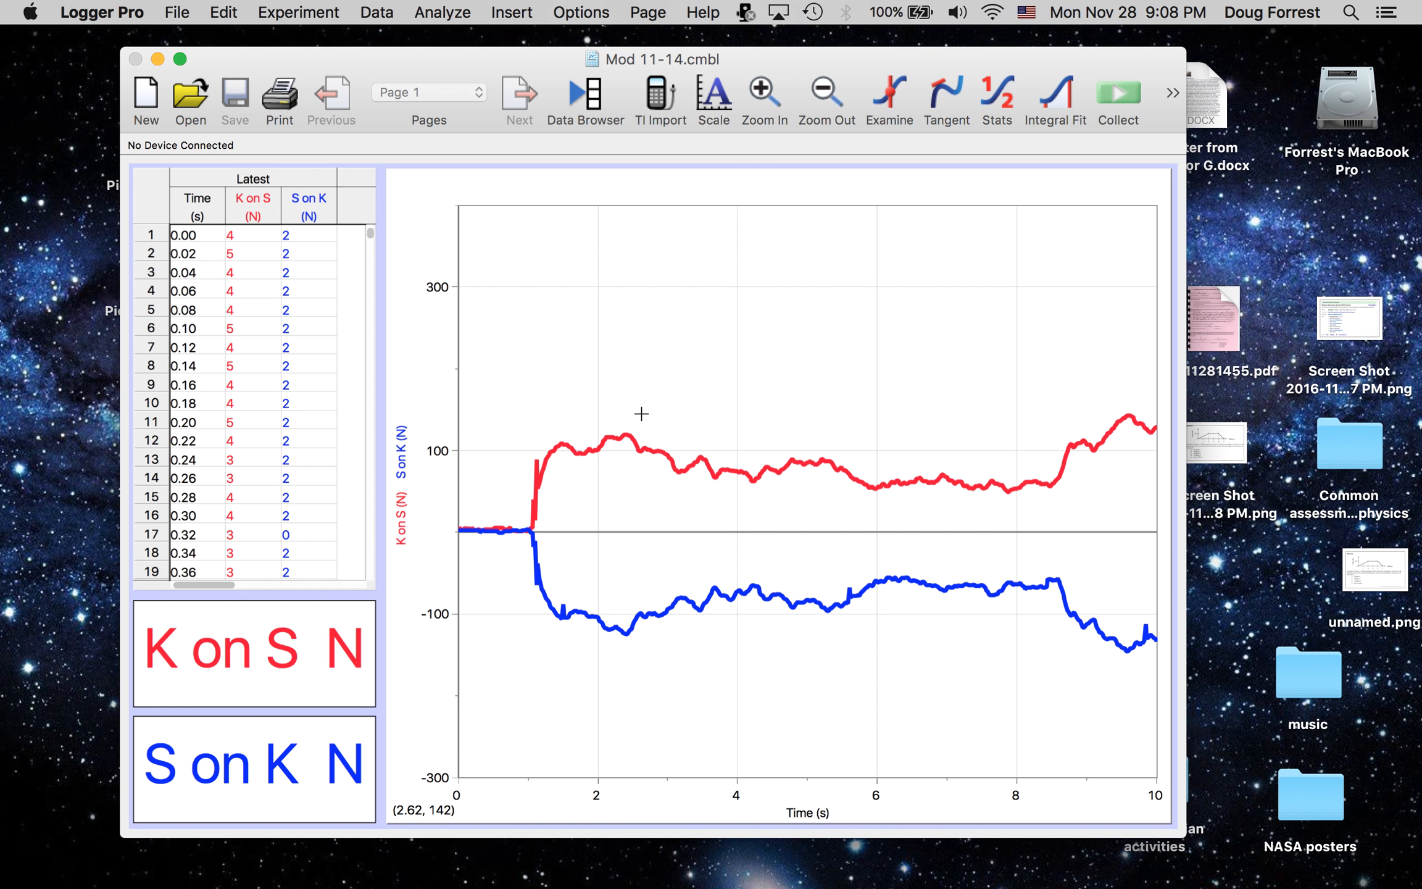
{"action": "mouse_move", "coordinate": [638, 405]}
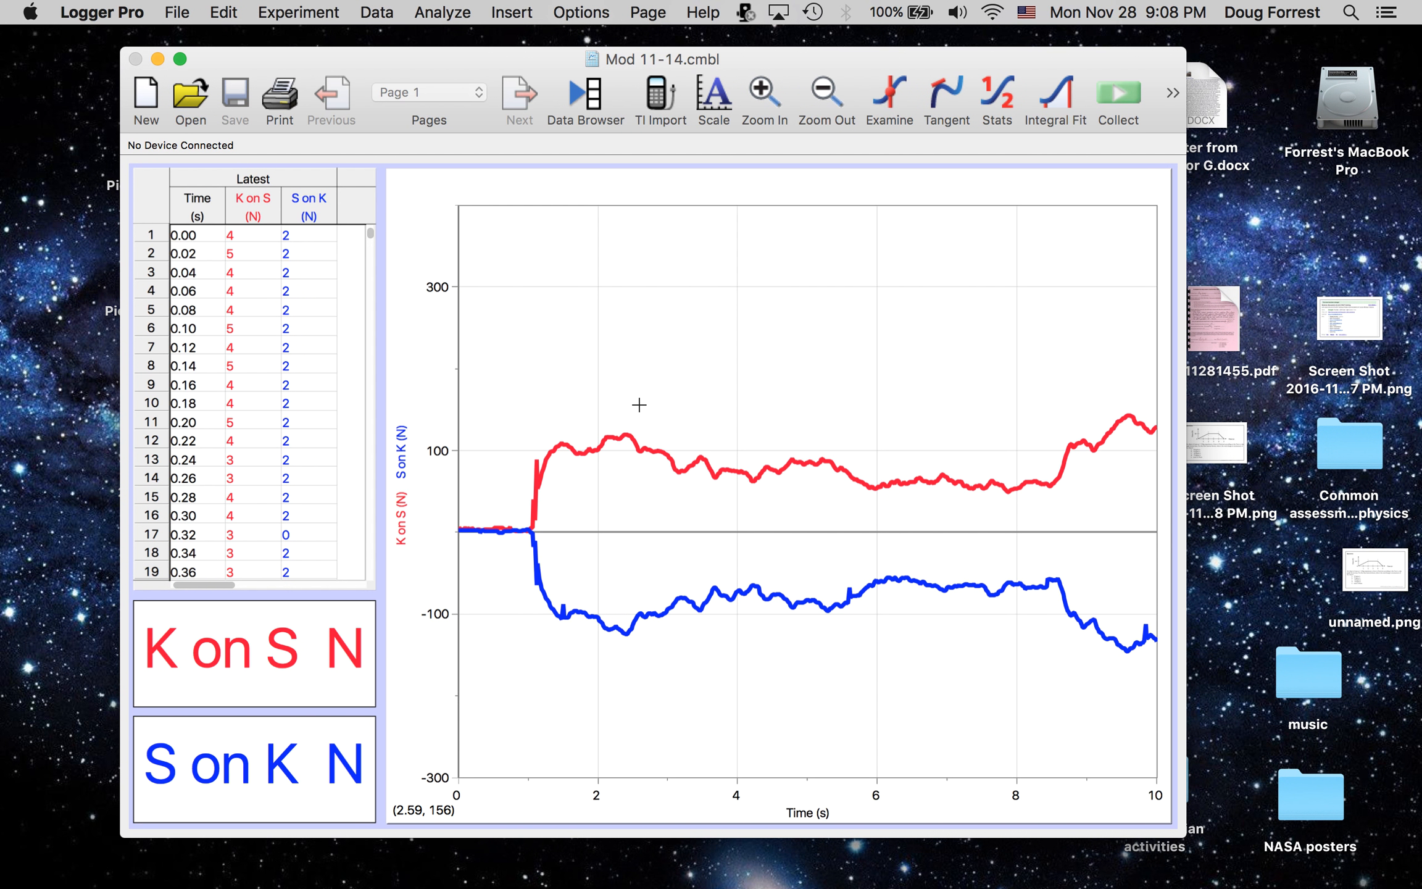
{"action": "mouse_move", "coordinate": [132, 619]}
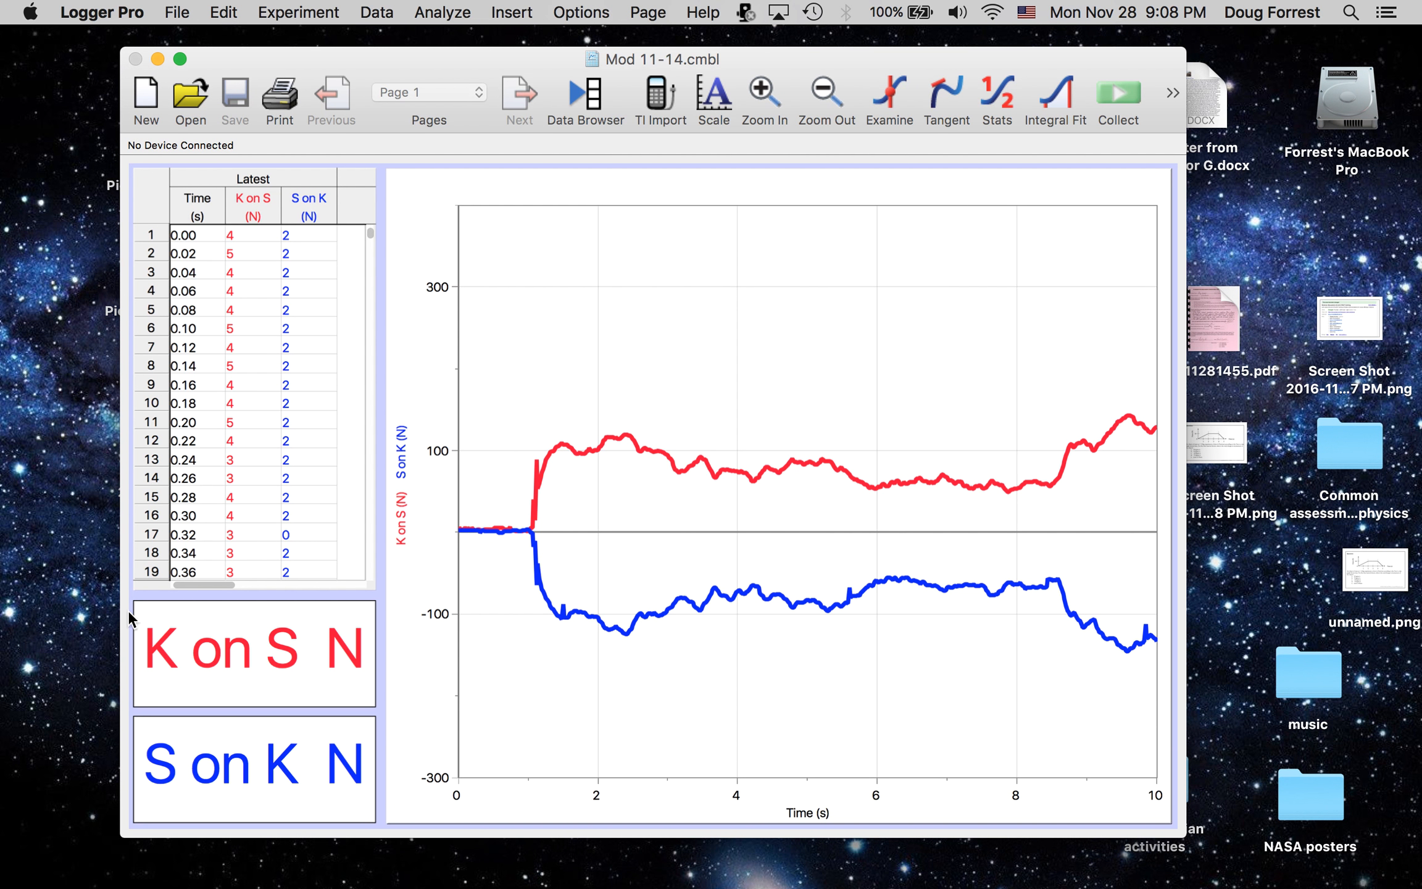
{"action": "mouse_move", "coordinate": [229, 682]}
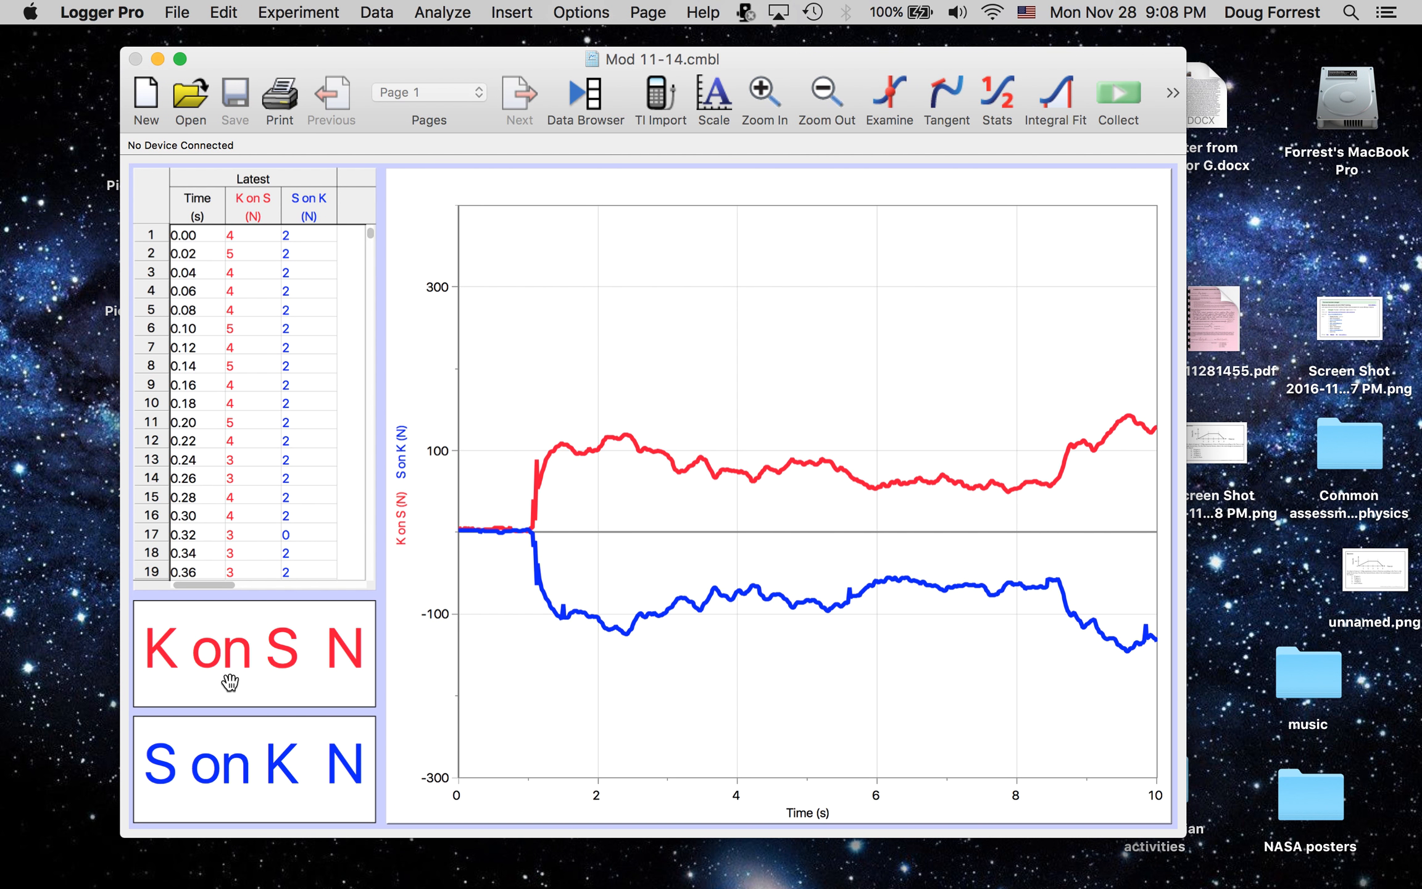
{"action": "mouse_move", "coordinate": [287, 742]}
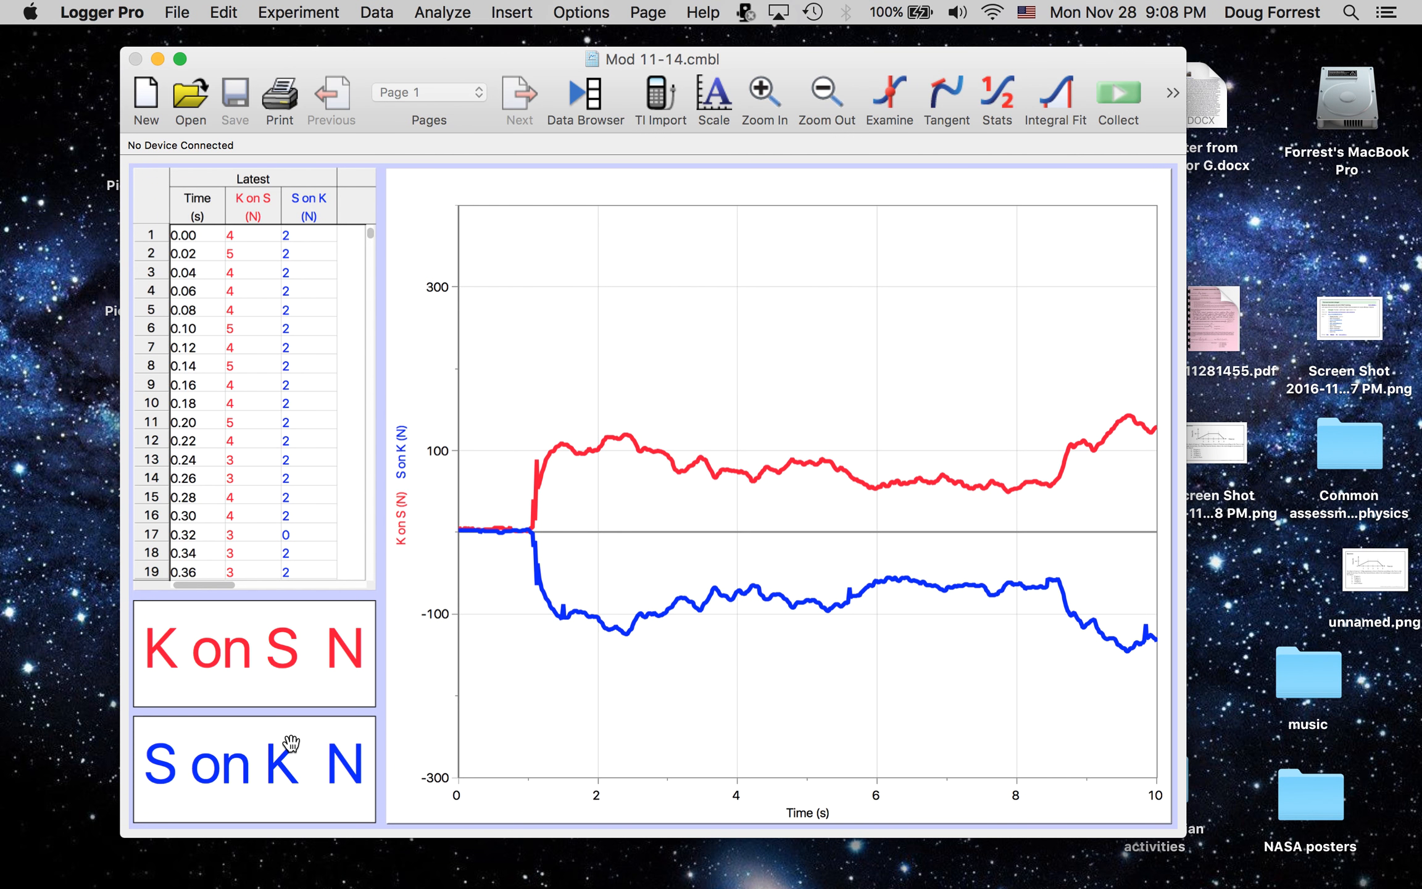
{"action": "mouse_move", "coordinate": [594, 672]}
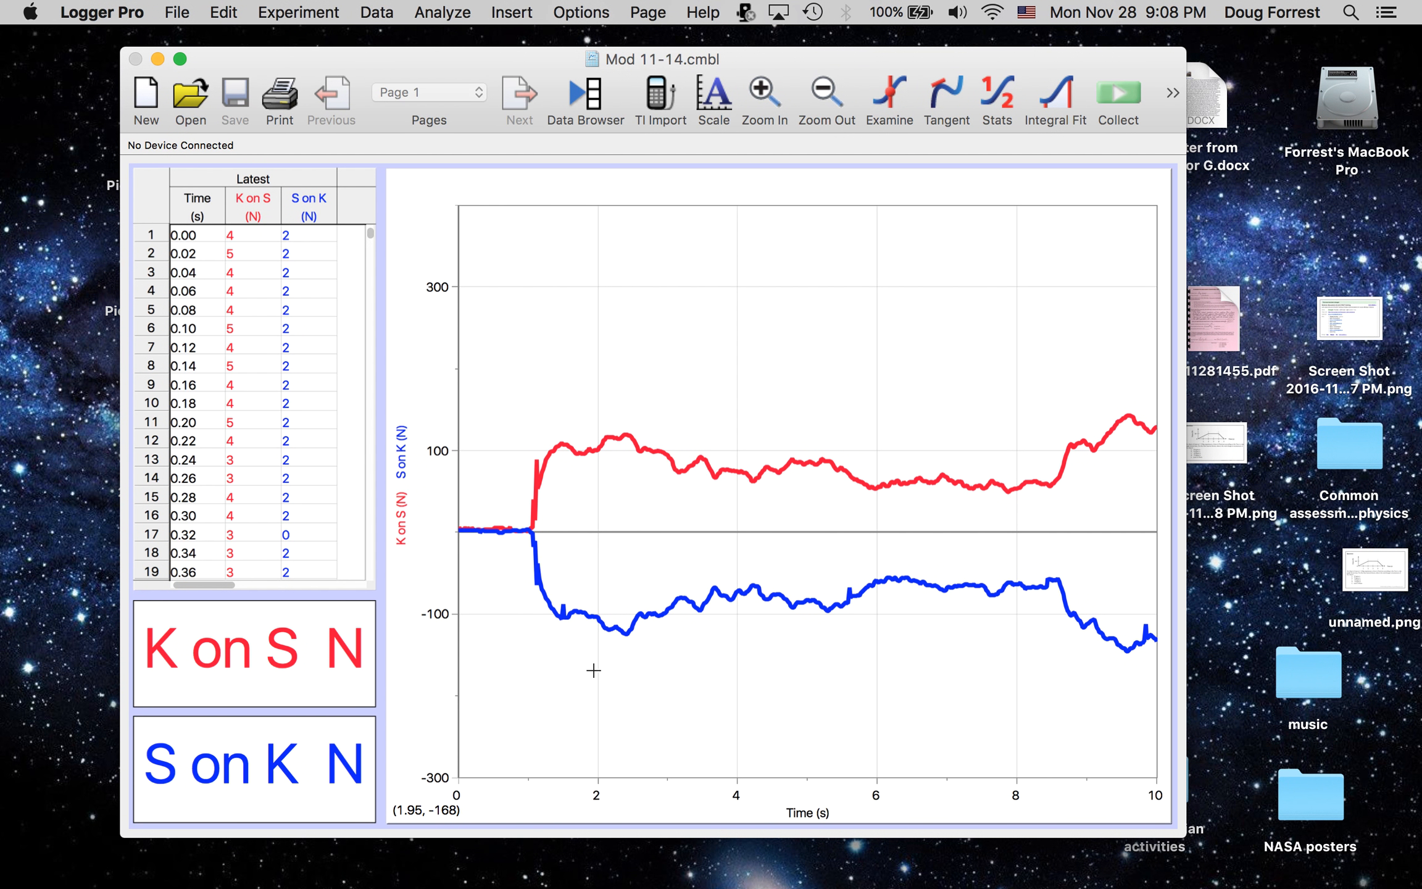
{"action": "mouse_move", "coordinate": [699, 572]}
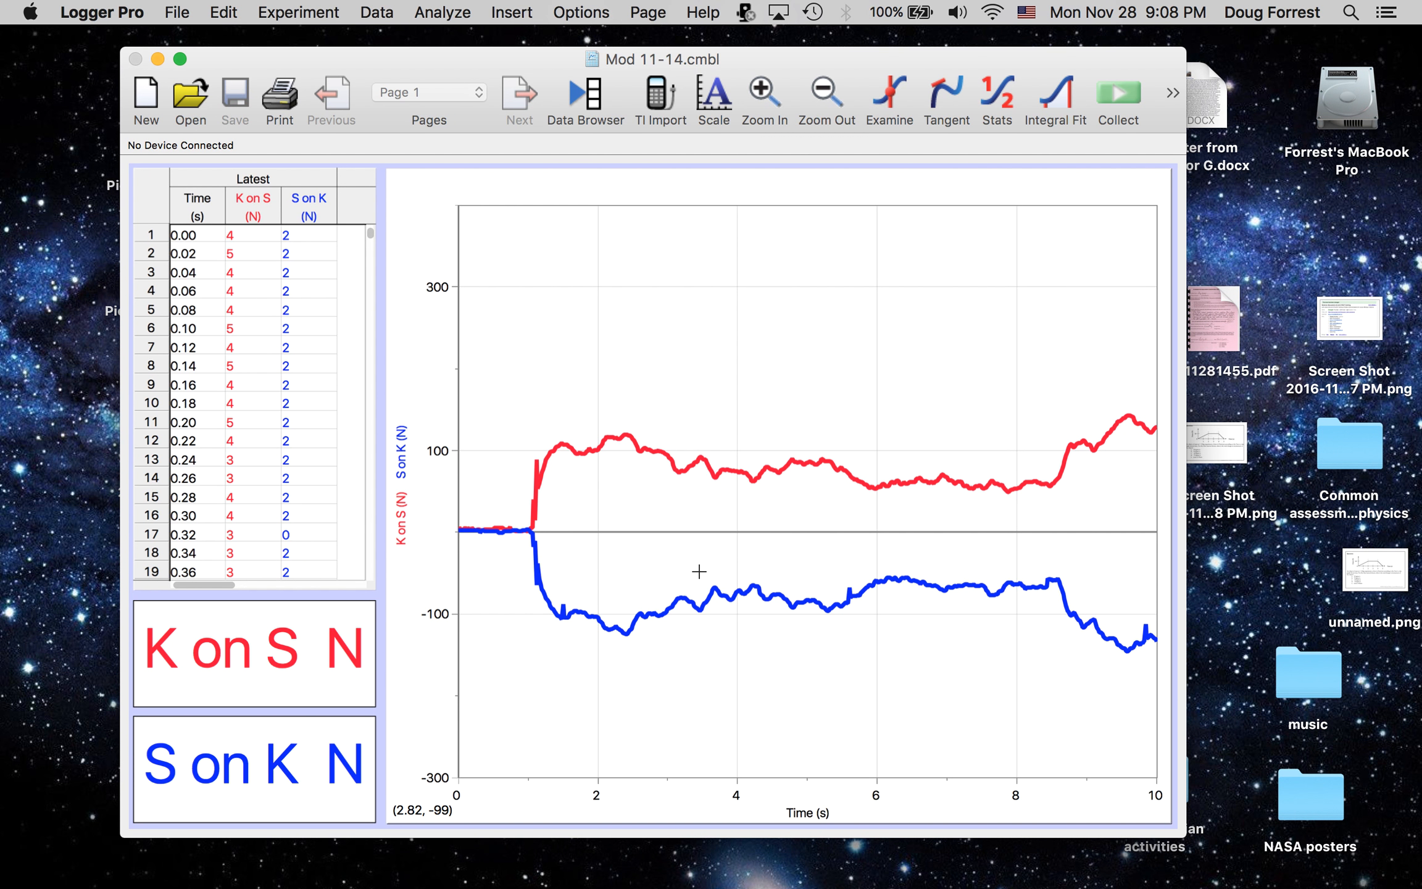
{"action": "mouse_move", "coordinate": [868, 508]}
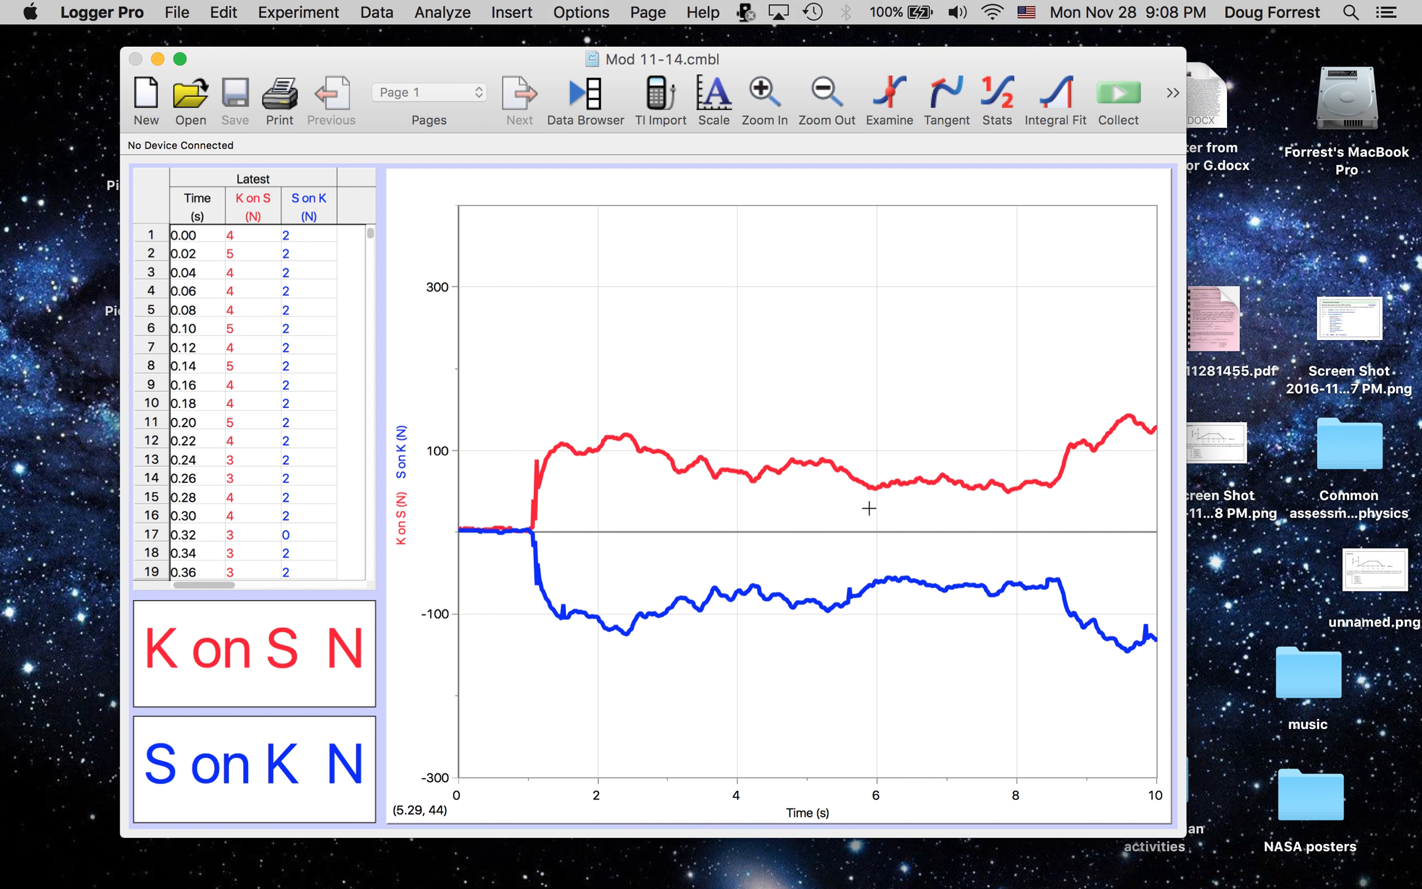
{"action": "mouse_move", "coordinate": [891, 495]}
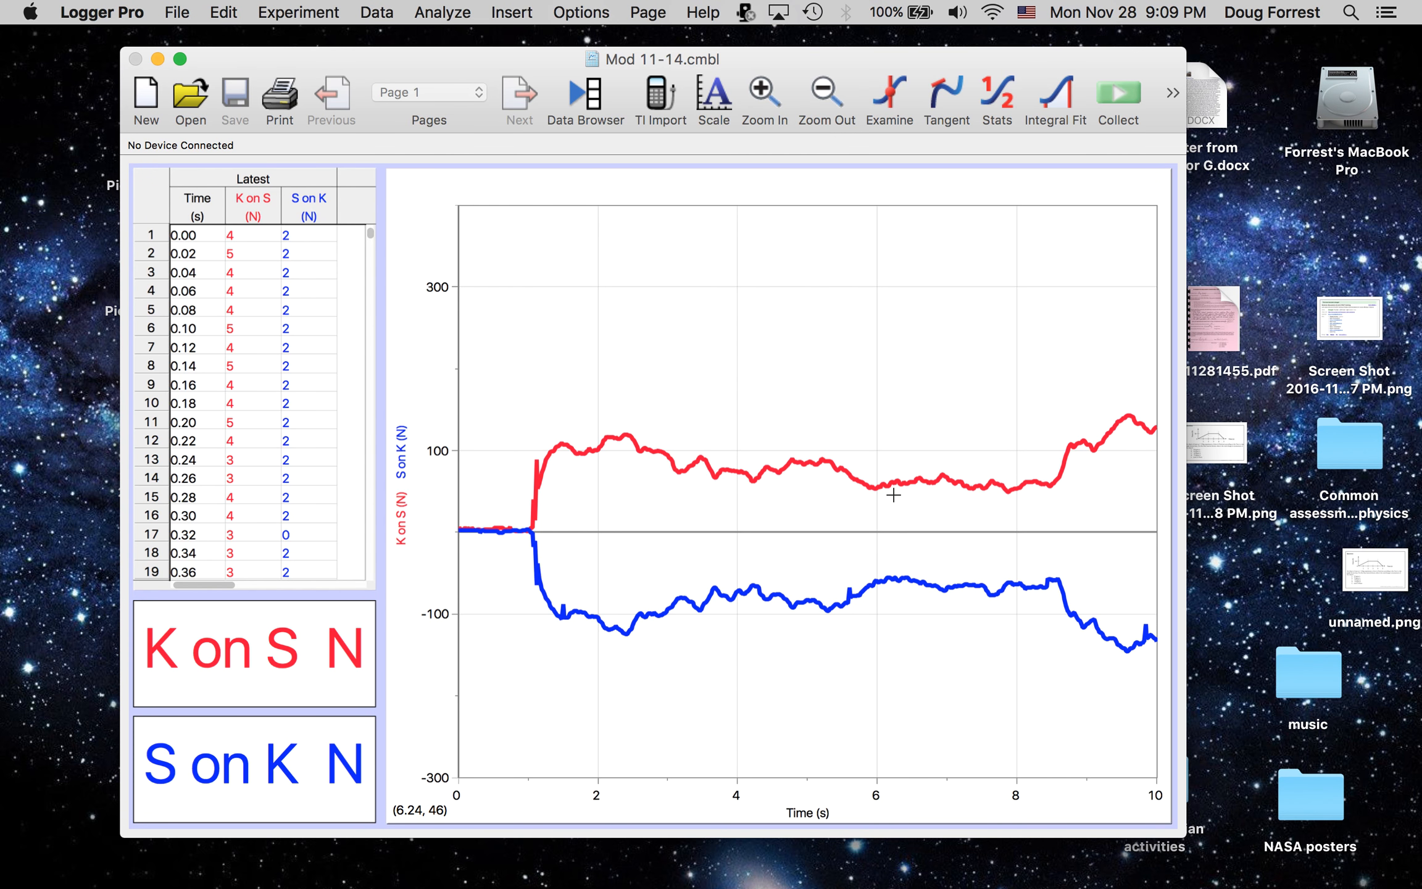
{"action": "mouse_move", "coordinate": [348, 352]}
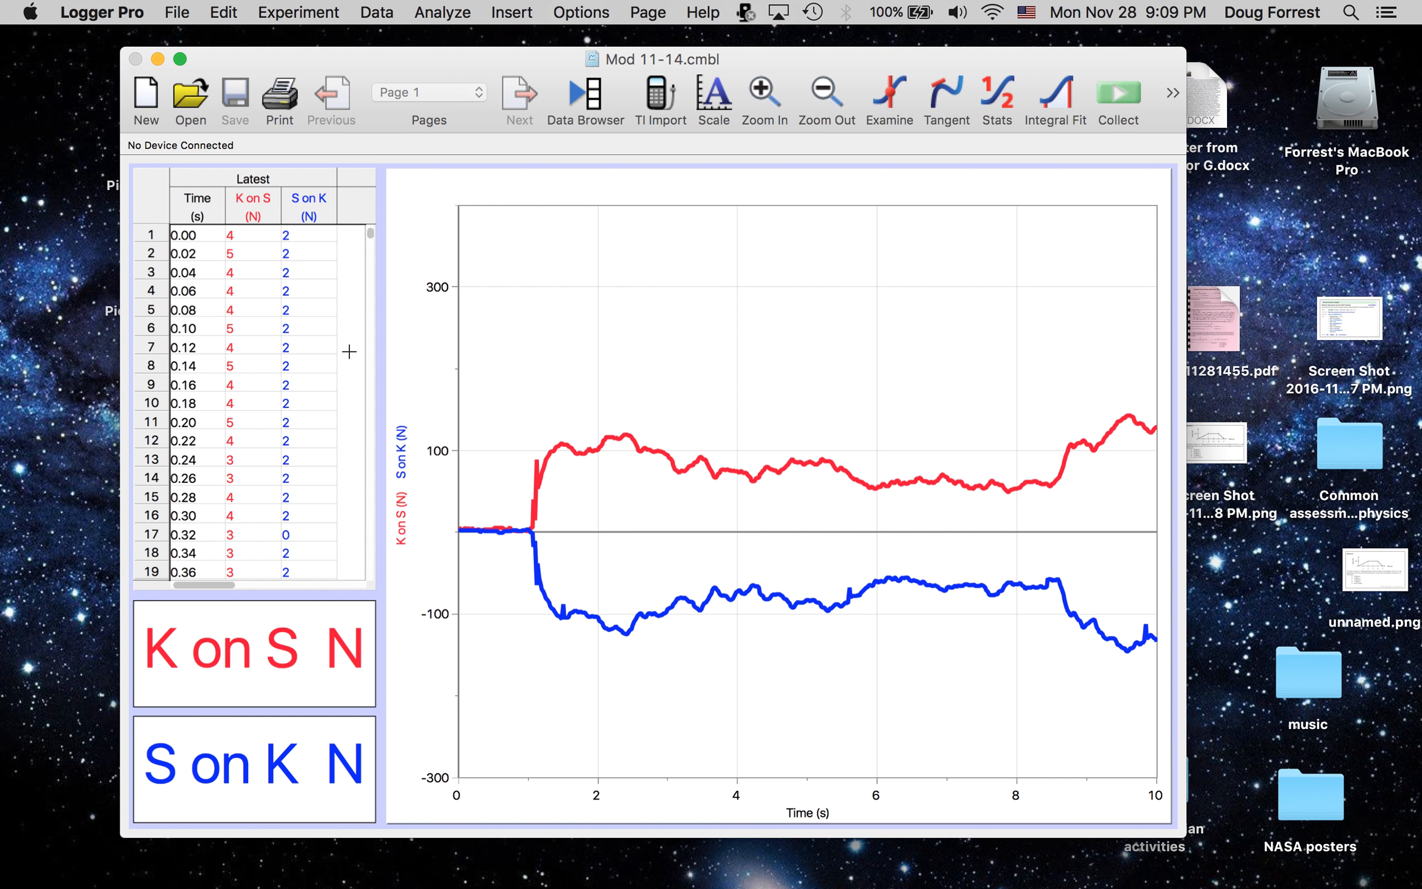
{"action": "mouse_move", "coordinate": [18, 551]}
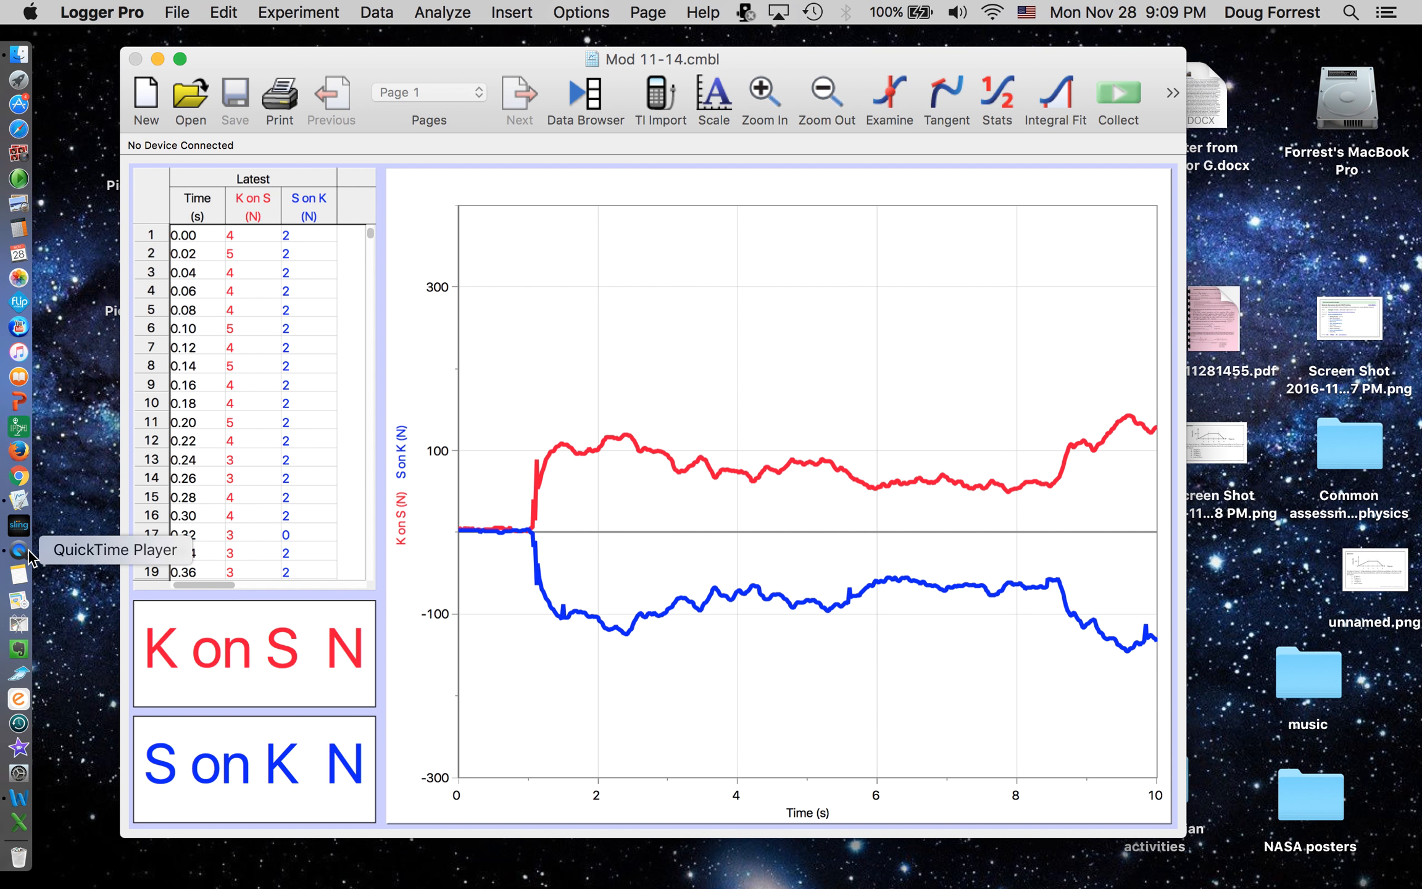
Switch to QuickTime Player from the Dock, leaving the Mod 11-14 force graph behind
{"action": "left_click", "coordinate": [19, 551]}
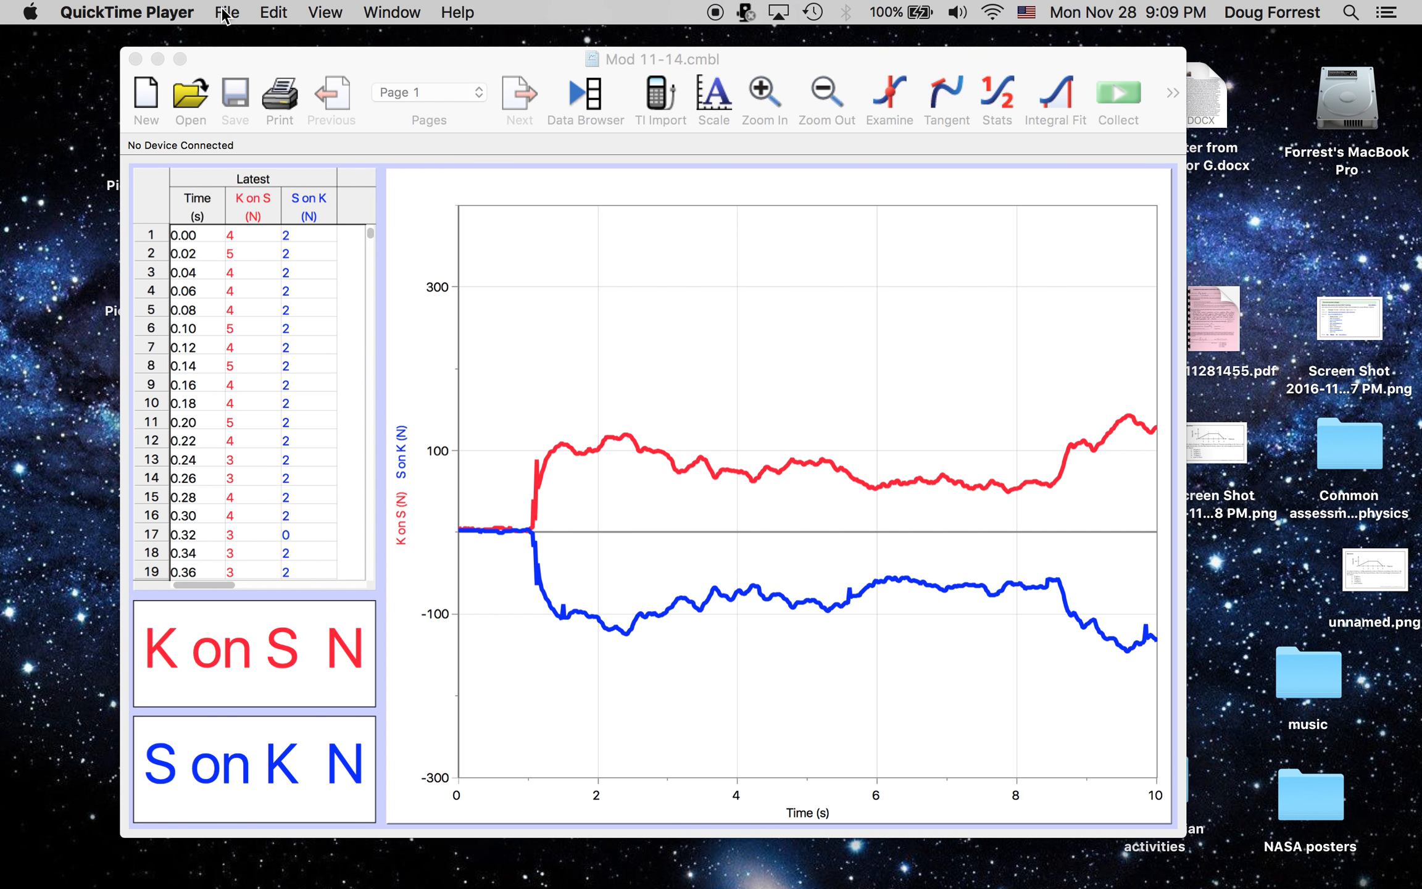